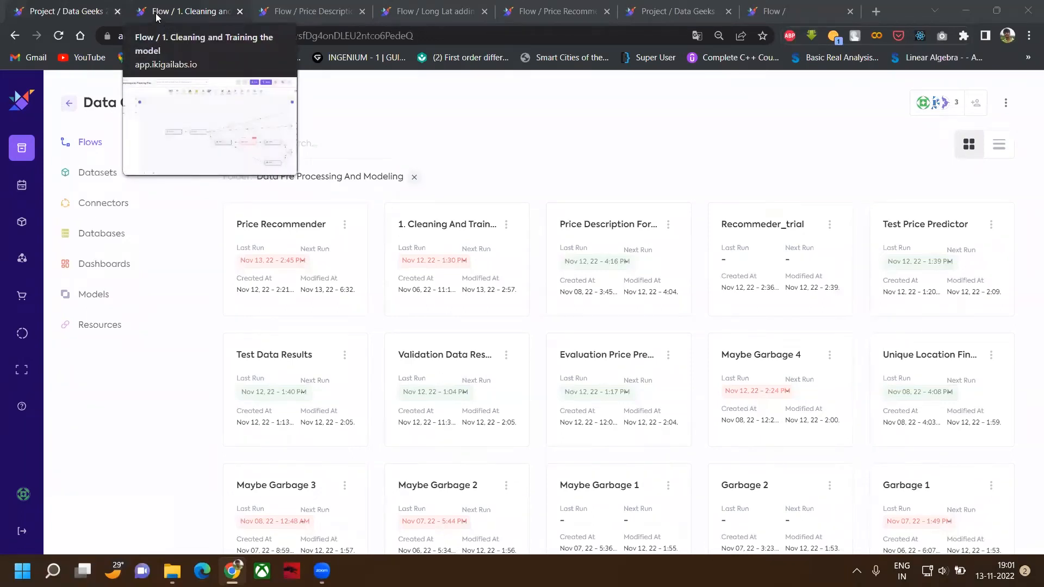
Switch to the Cleaning and Training flow and inspect its Imported dataset step unchanged.
{"action": "left_click", "coordinate": [186, 11]}
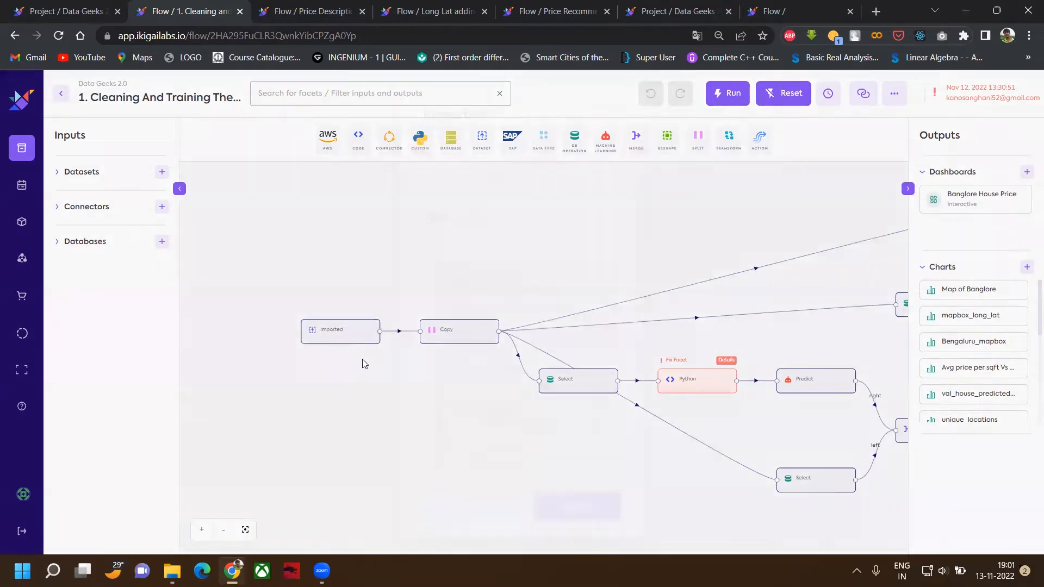
{"action": "double_click", "coordinate": [341, 329]}
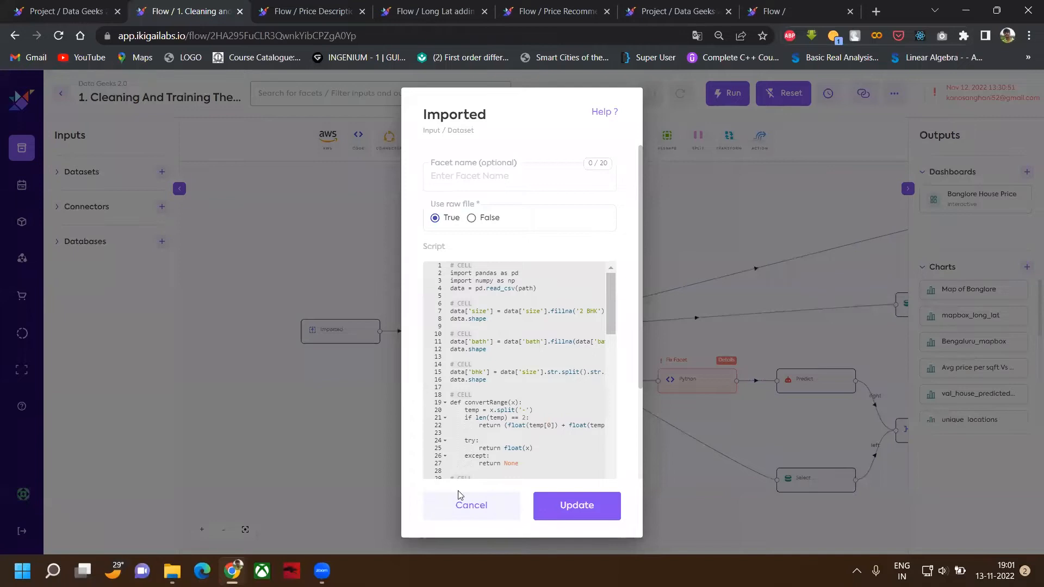
{"action": "left_click", "coordinate": [471, 504]}
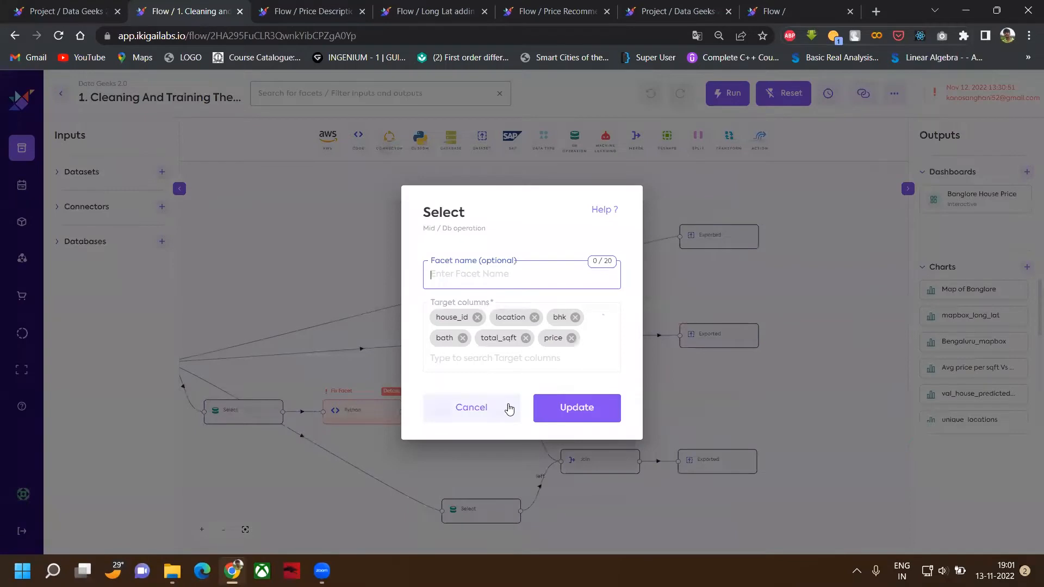
Inspect the column Select and Exported steps of the flow, cancelling both without changes.
{"action": "left_click", "coordinate": [471, 407]}
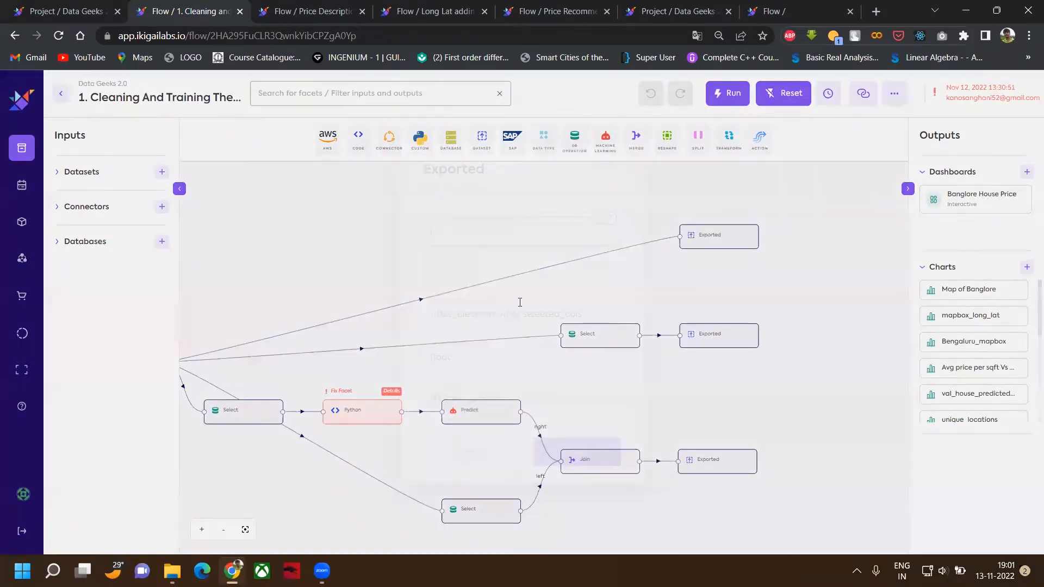
{"action": "double_click", "coordinate": [717, 236]}
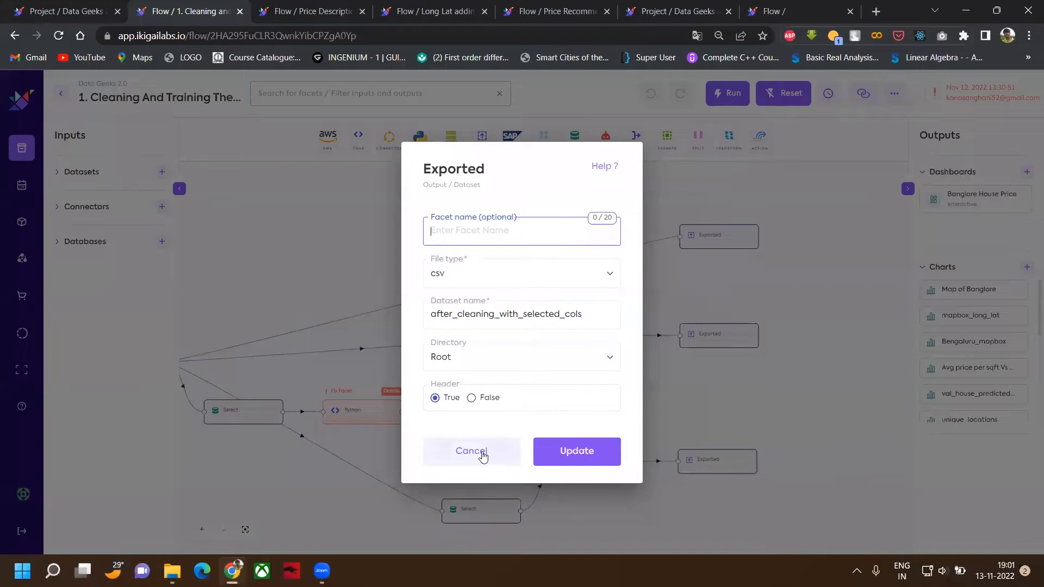
{"action": "left_click", "coordinate": [471, 450]}
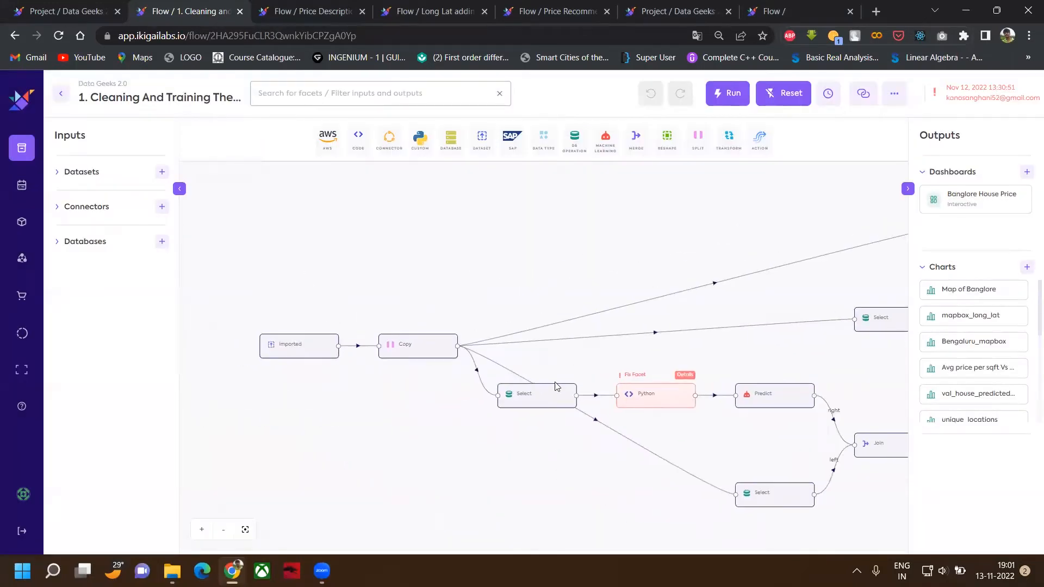
{"action": "left_click", "coordinate": [536, 393]}
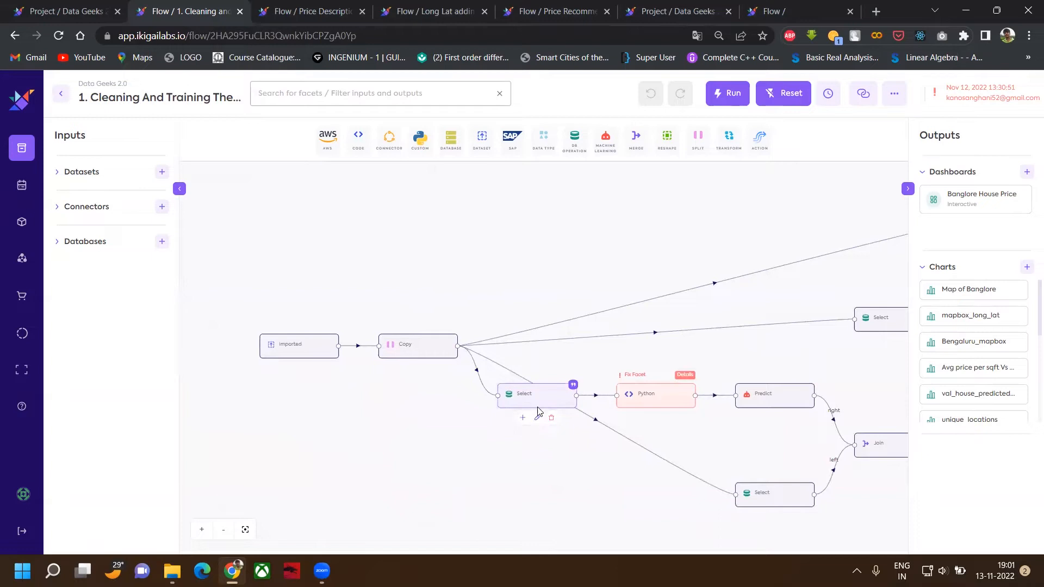
{"action": "mouse_move", "coordinate": [536, 417]}
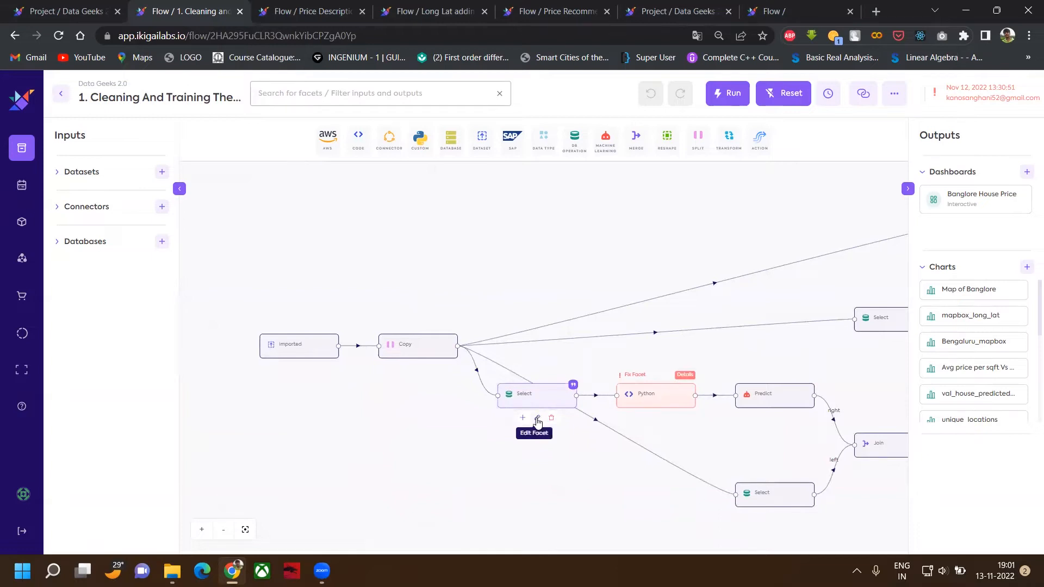
{"action": "left_click", "coordinate": [536, 418]}
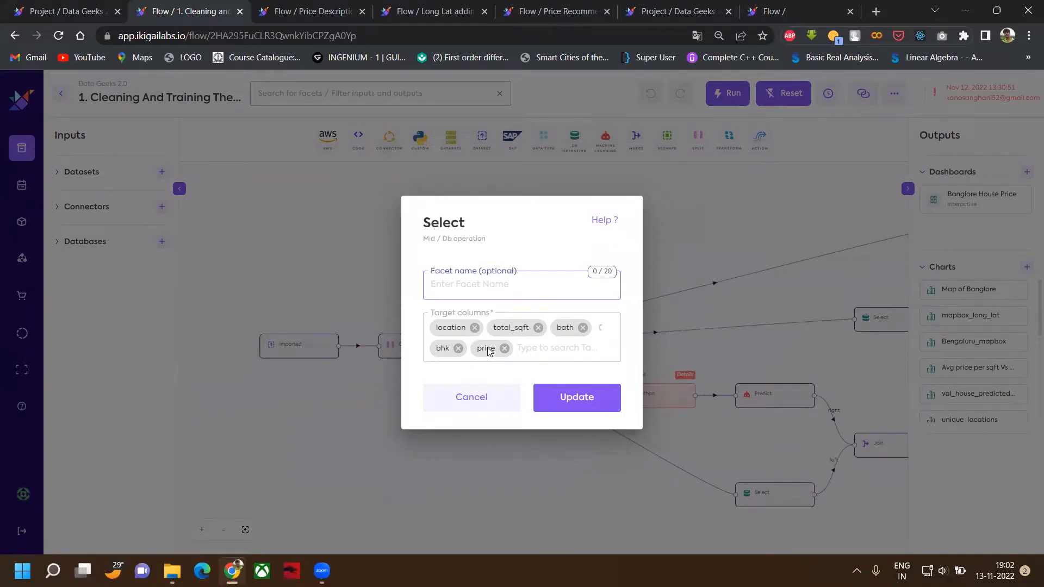
{"action": "mouse_move", "coordinate": [479, 392]}
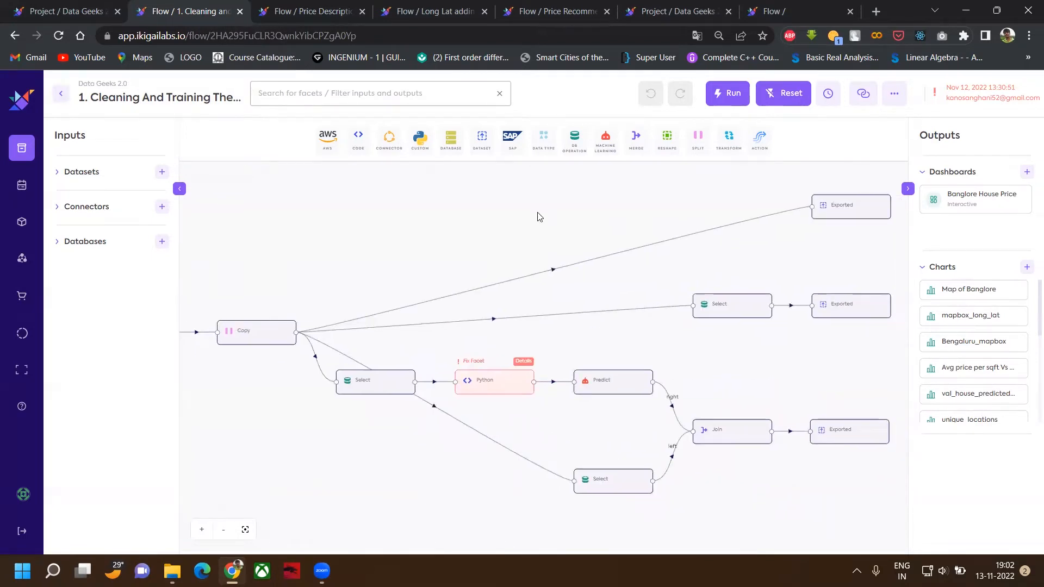
{"action": "left_click", "coordinate": [730, 429]}
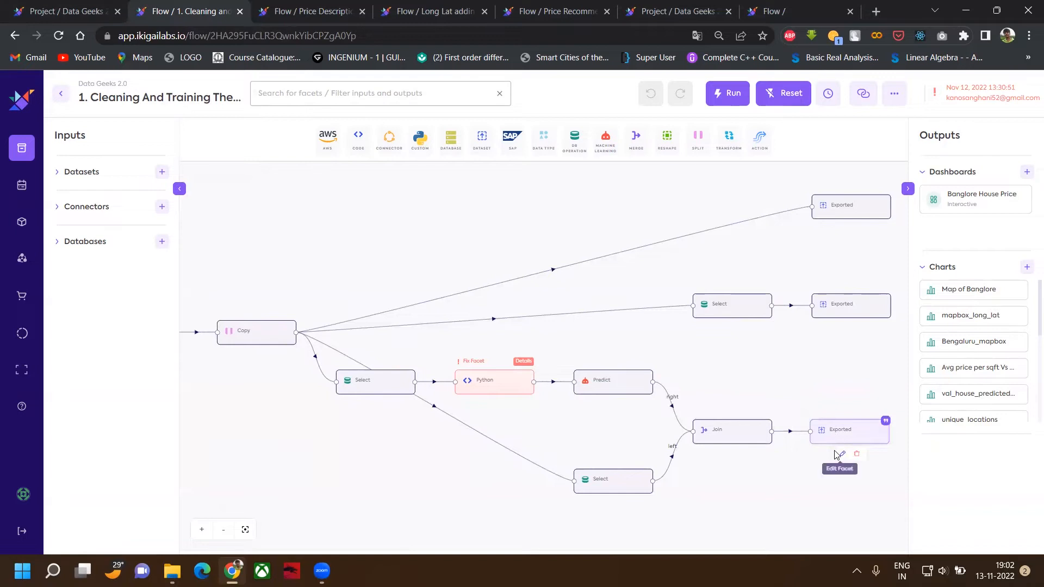
{"action": "mouse_move", "coordinate": [830, 453]}
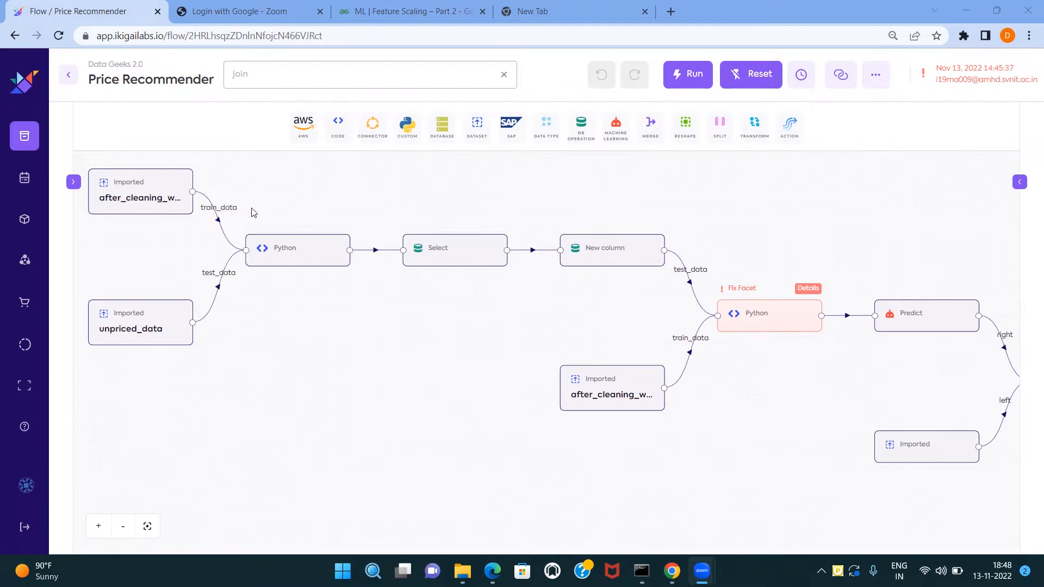
{"action": "mouse_move", "coordinate": [287, 221]}
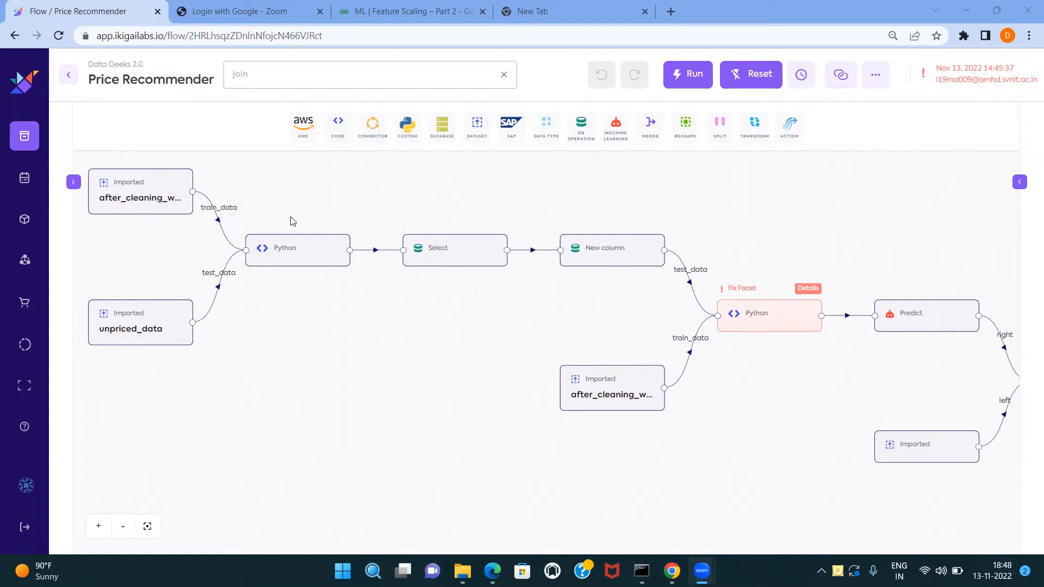
{"action": "mouse_move", "coordinate": [435, 225]}
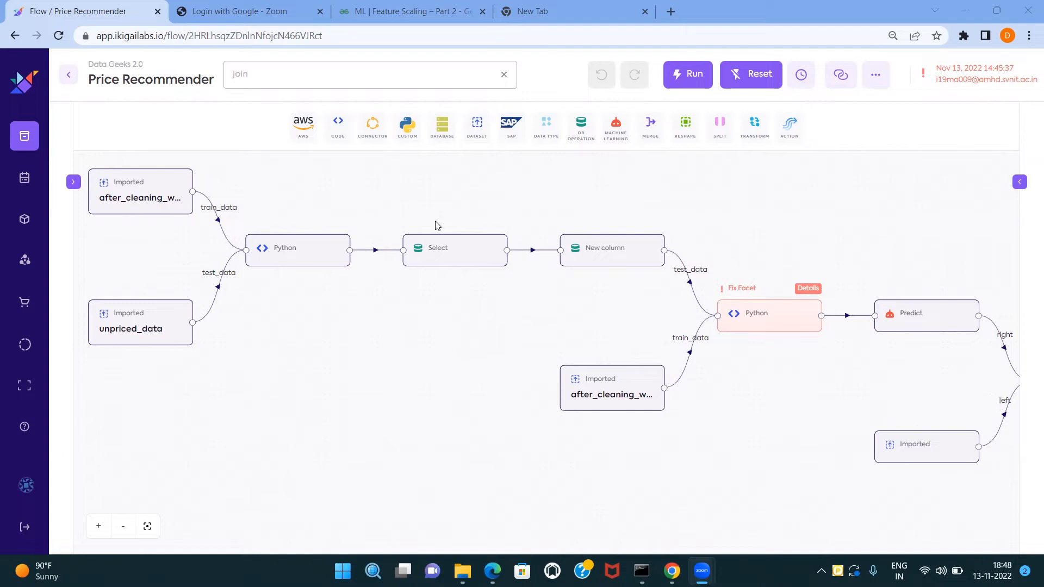
{"action": "mouse_move", "coordinate": [616, 224]}
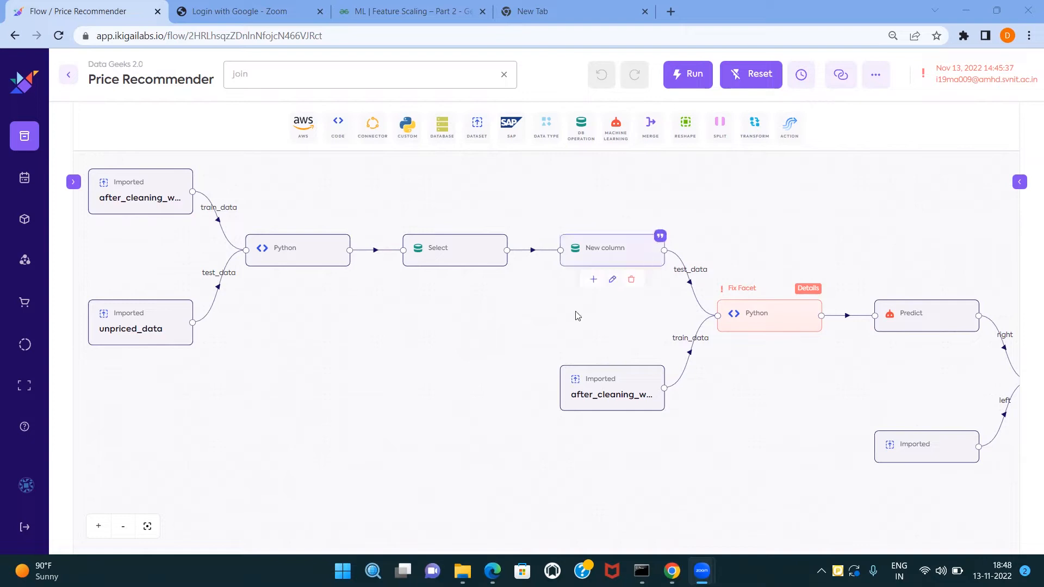
{"action": "mouse_move", "coordinate": [648, 327]}
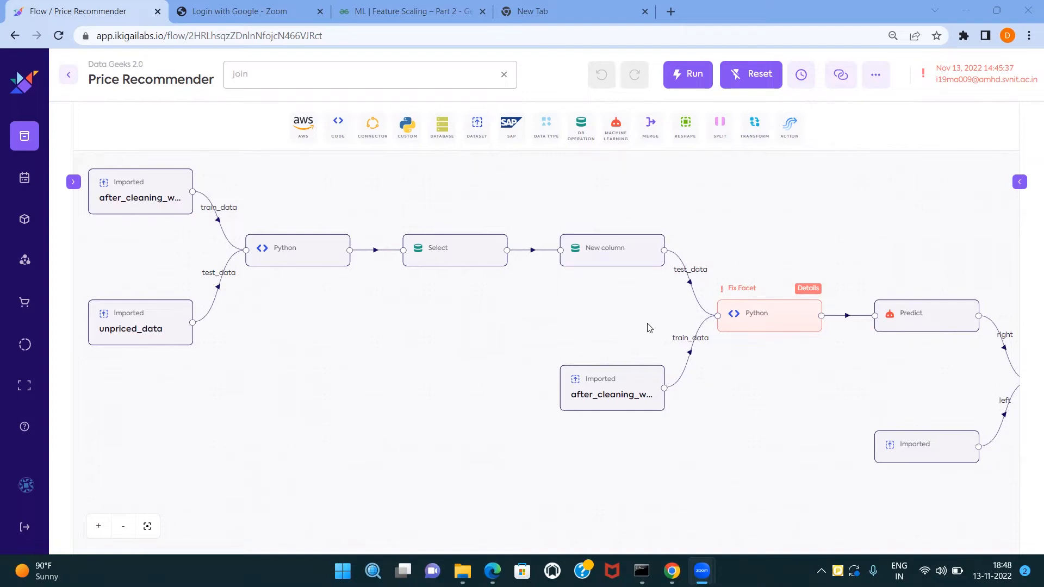
{"action": "mouse_move", "coordinate": [757, 249]}
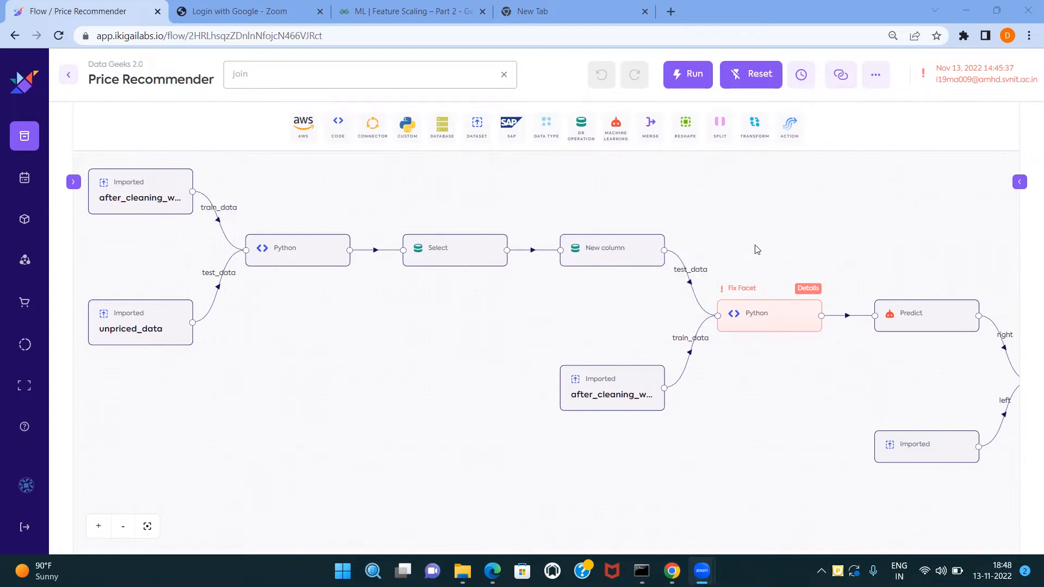
{"action": "mouse_move", "coordinate": [758, 250]}
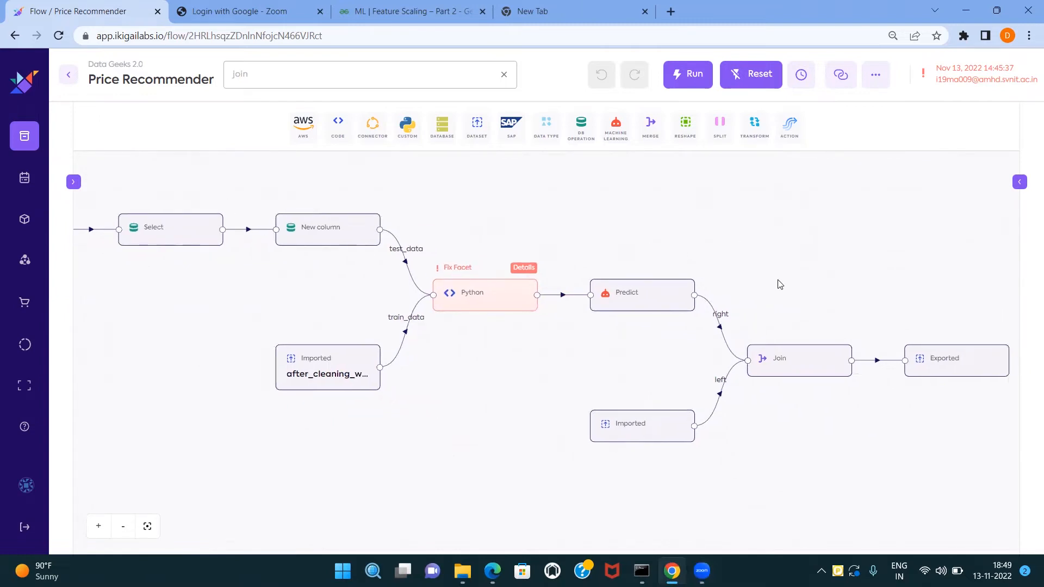
{"action": "mouse_move", "coordinate": [682, 255]}
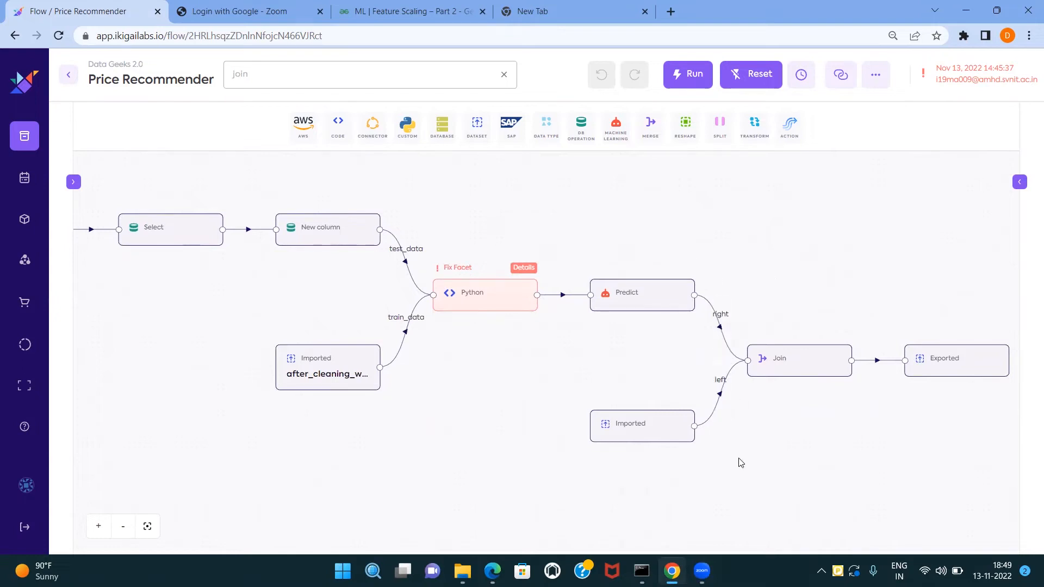
{"action": "mouse_move", "coordinate": [931, 335]}
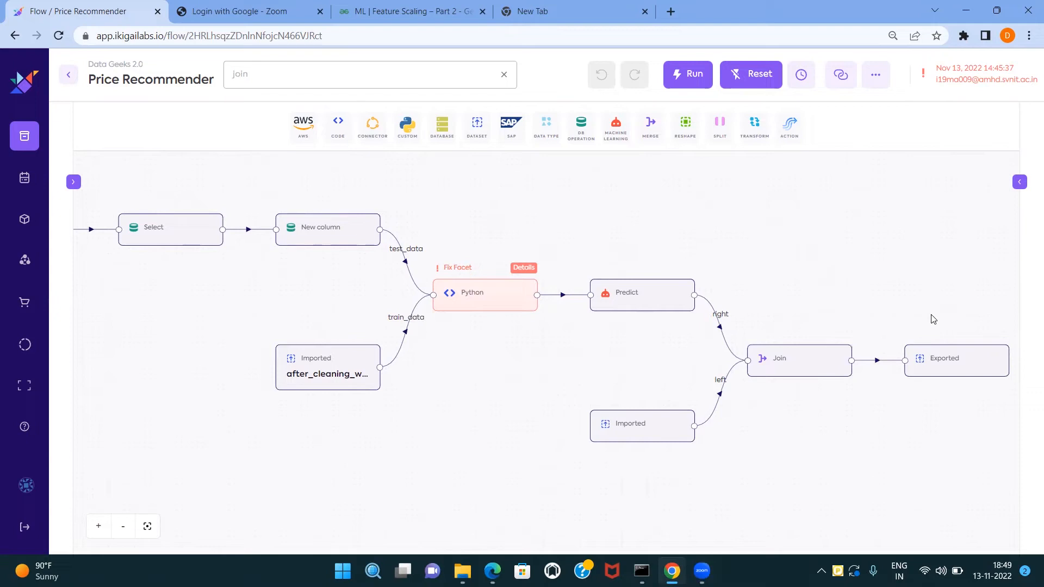
{"action": "mouse_move", "coordinate": [830, 538]}
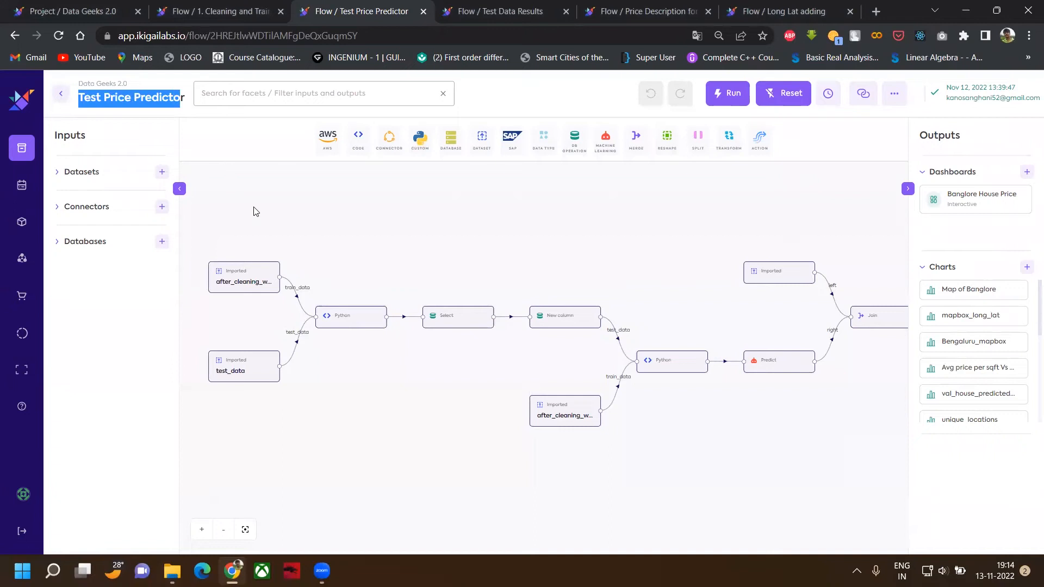
{"action": "mouse_move", "coordinate": [381, 241]}
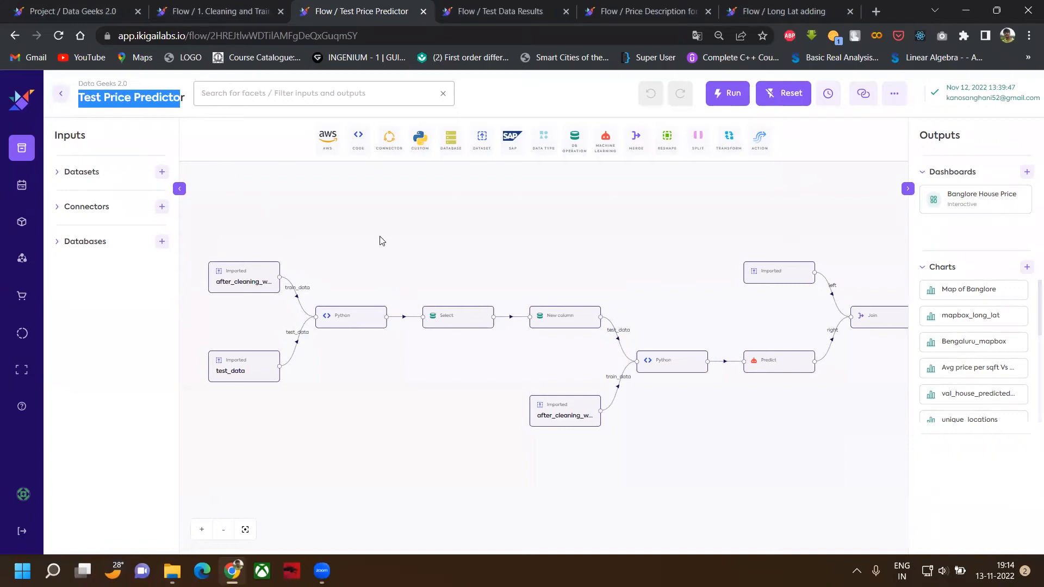
{"action": "mouse_move", "coordinate": [565, 280]}
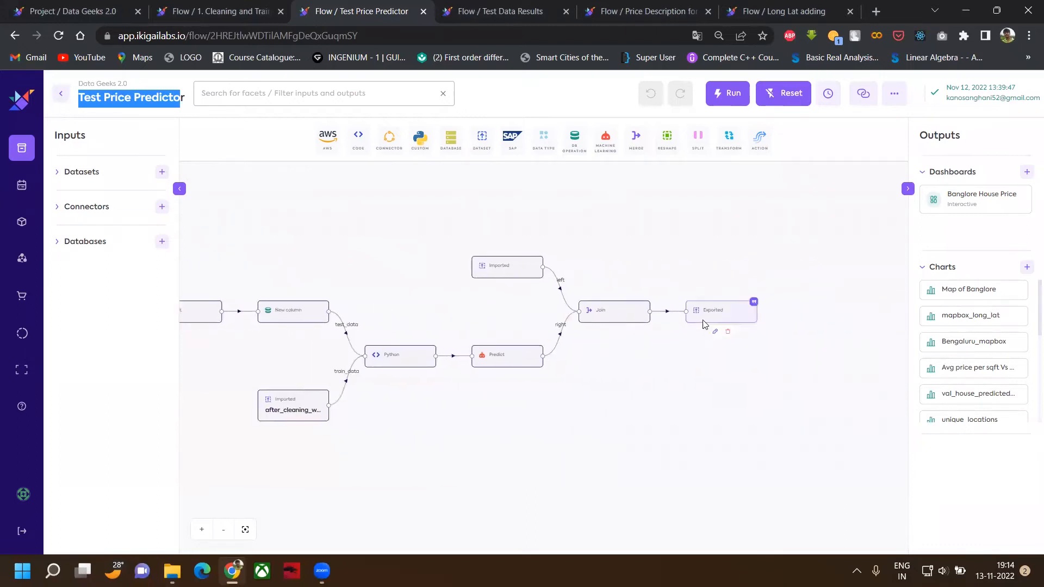
Check the Test Price Predictor's final export to the test_data_pred dataset, leaving it unchanged.
{"action": "left_click", "coordinate": [714, 330]}
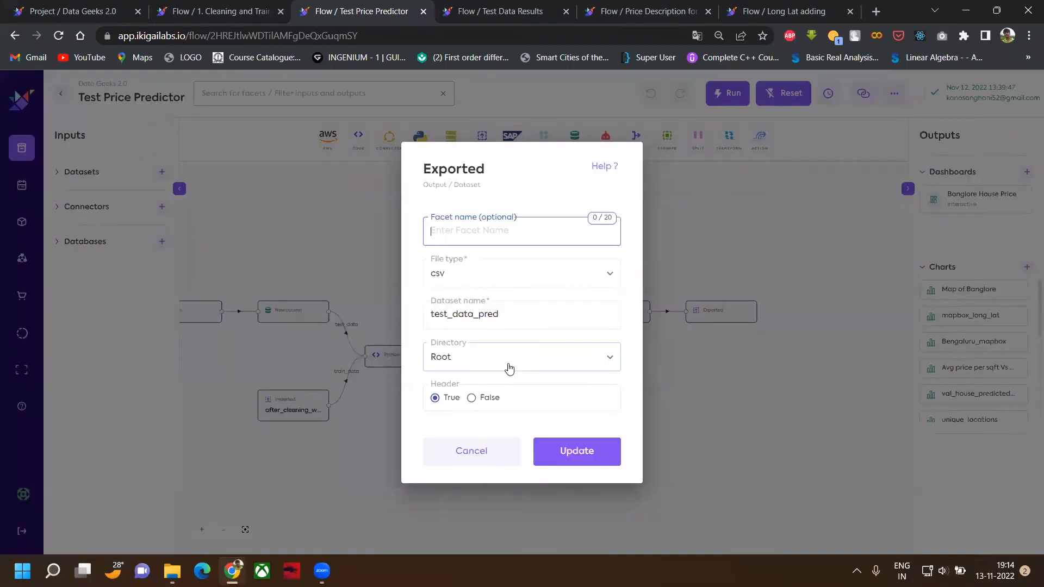
{"action": "left_click", "coordinate": [496, 11]}
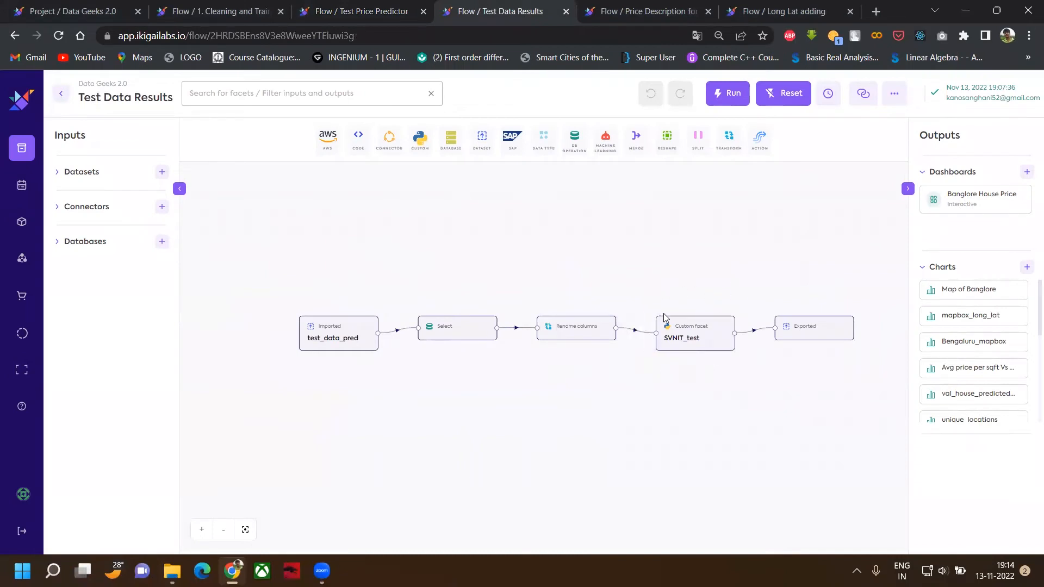
Check that the Test Data Results flow exports to the test_data_evaluation dataset, without changes.
{"action": "left_click", "coordinate": [337, 332]}
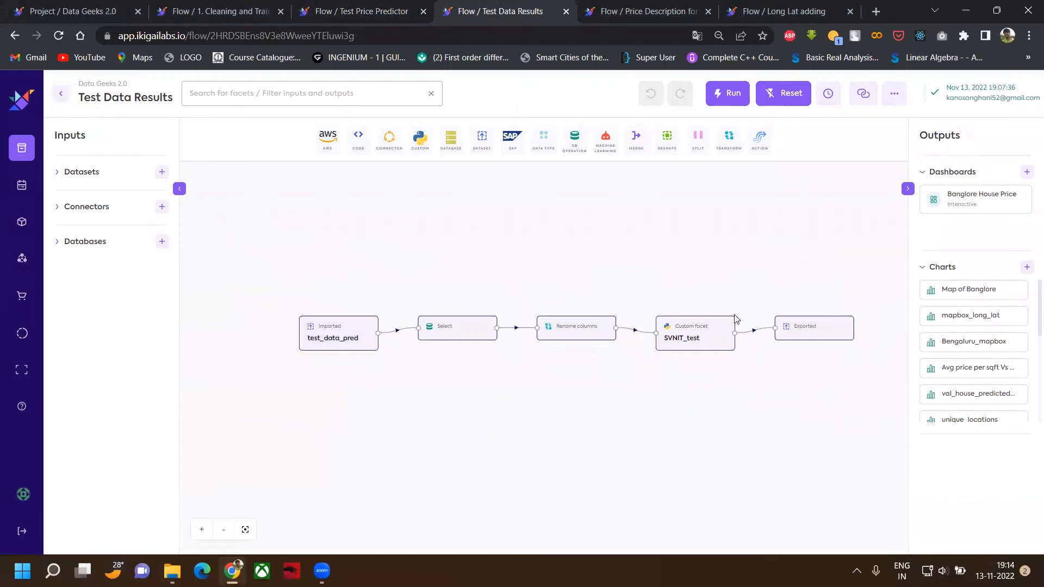
{"action": "double_click", "coordinate": [813, 332]}
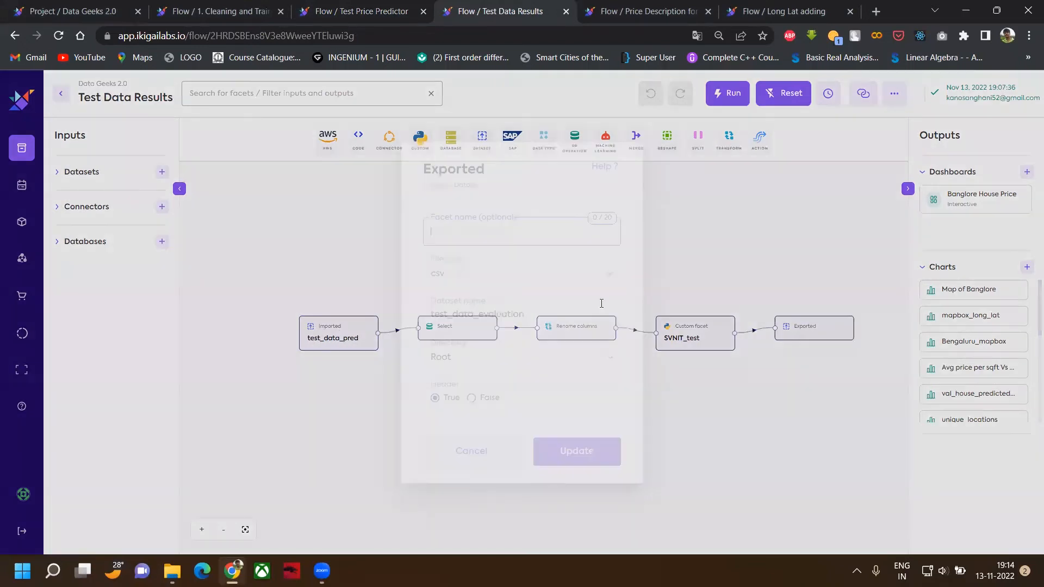
{"action": "left_click", "coordinate": [471, 450]}
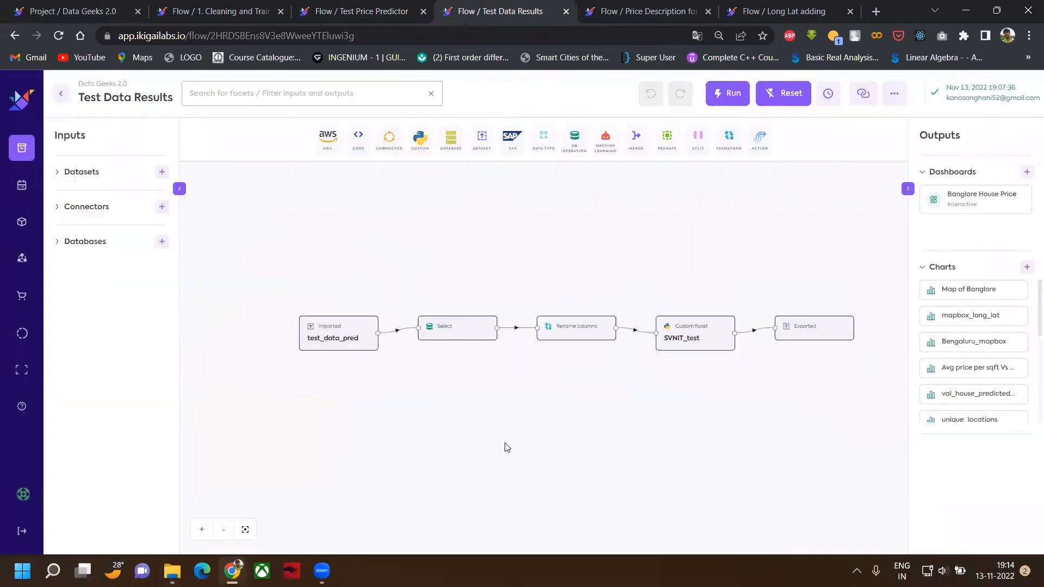
Review the Price Description For Dashboard flow, then move to the Long Lat Adding flow.
{"action": "left_click", "coordinate": [641, 10]}
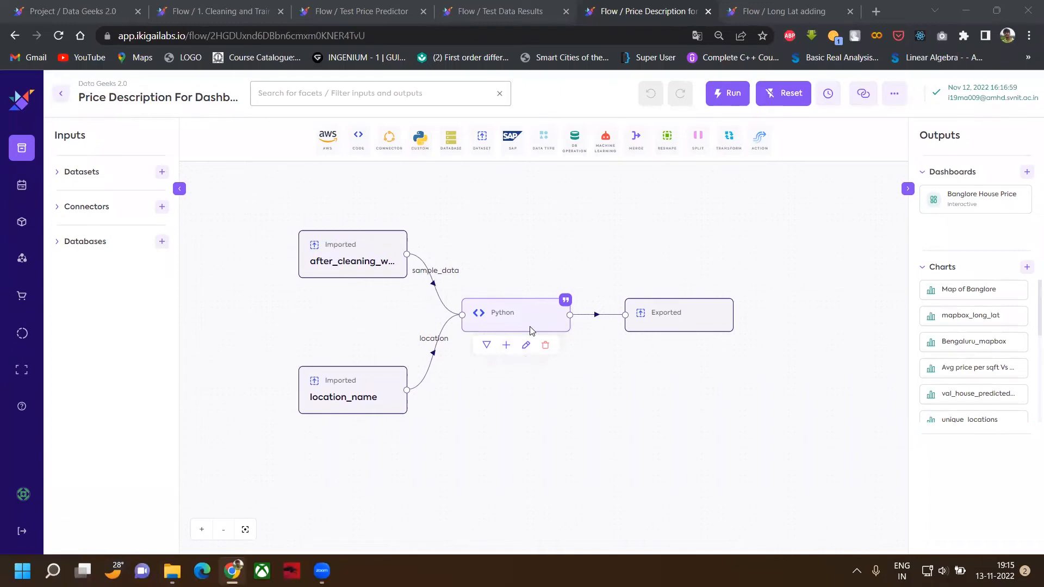
{"action": "left_click", "coordinate": [785, 11]}
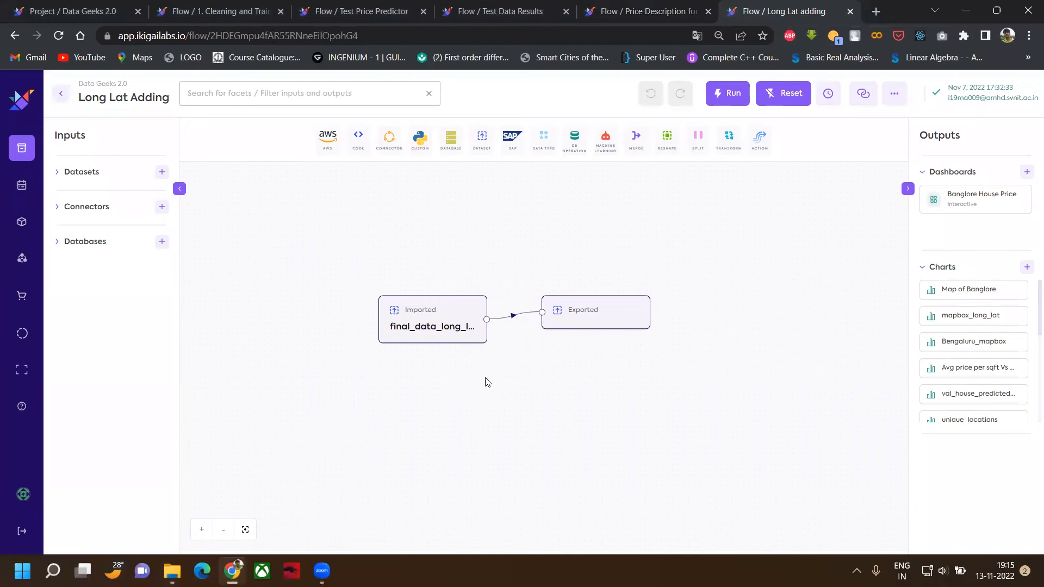
{"action": "mouse_move", "coordinate": [666, 539]}
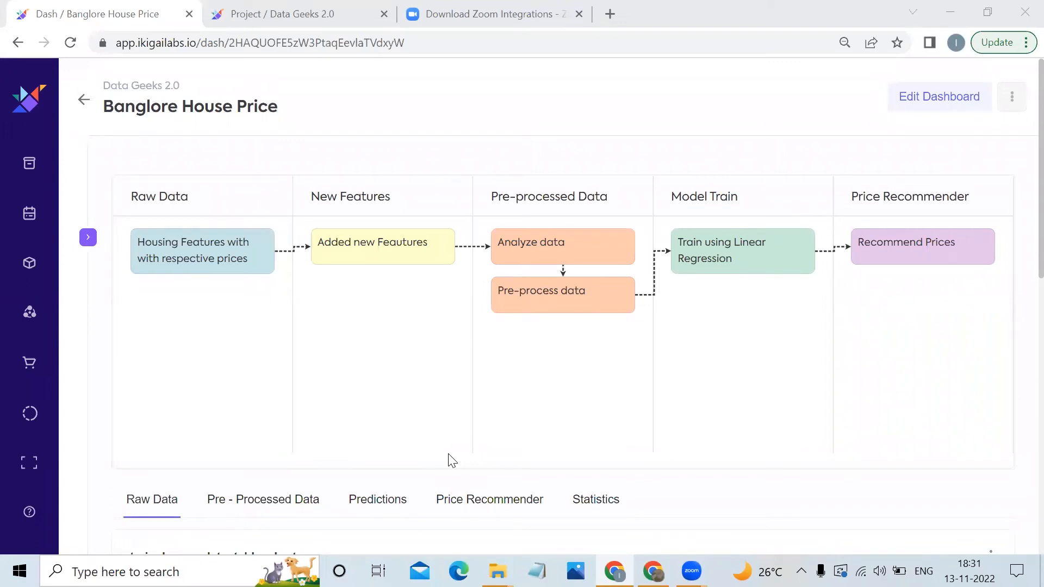
{"action": "scroll", "scroll_direction": "down", "scroll_amount": 3}
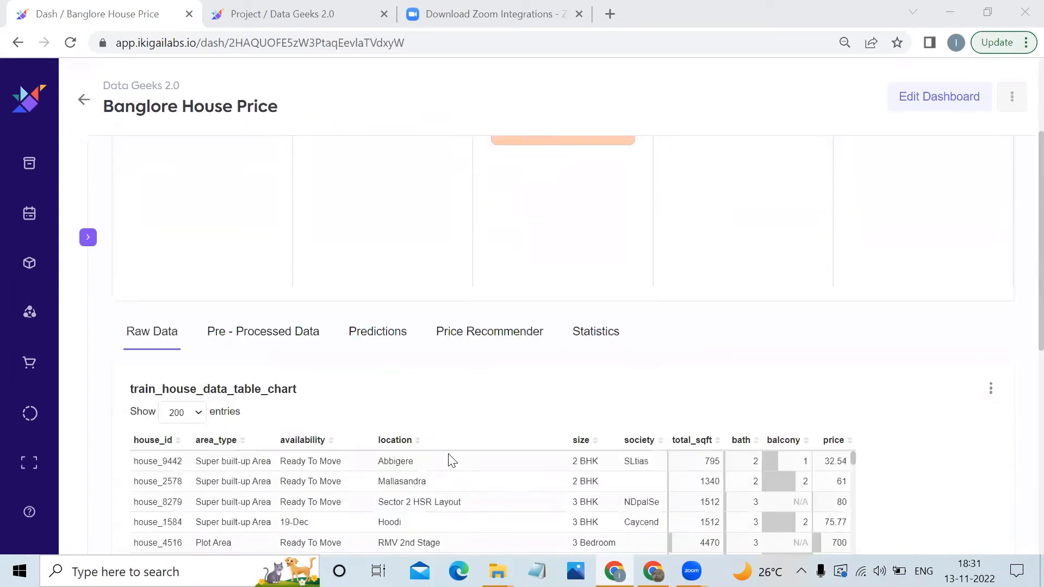
{"action": "scroll", "scroll_direction": "down", "scroll_amount": 3}
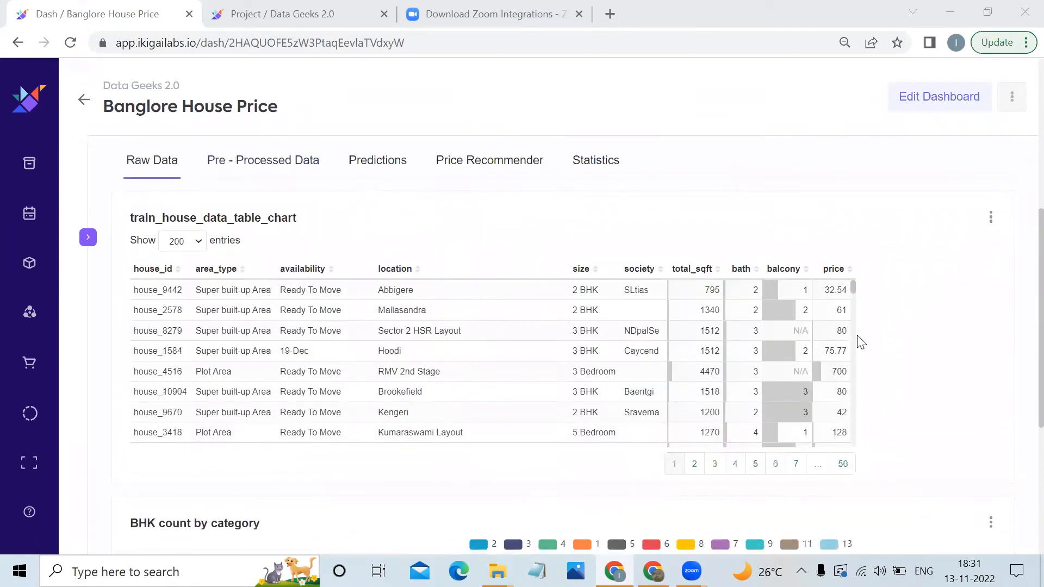
{"action": "scroll", "scroll_direction": "down", "scroll_amount": 3}
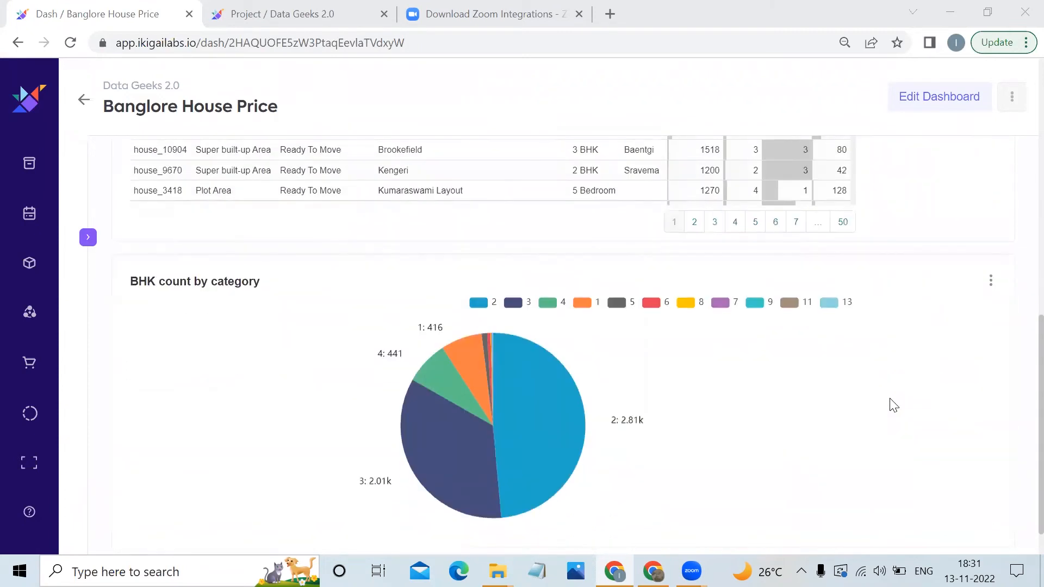
{"action": "scroll", "scroll_direction": "down", "scroll_amount": 3}
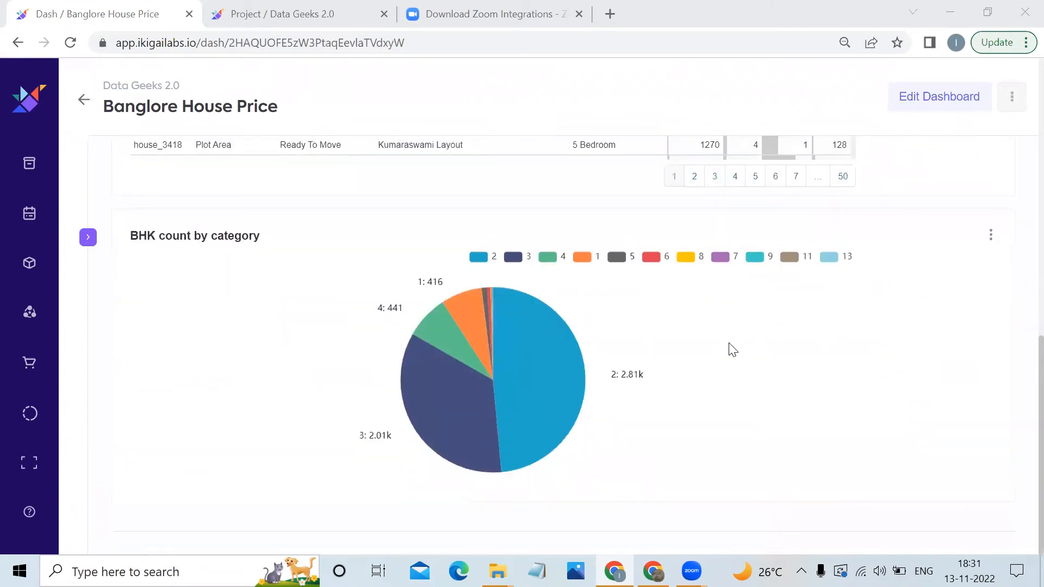
{"action": "mouse_move", "coordinate": [175, 259]}
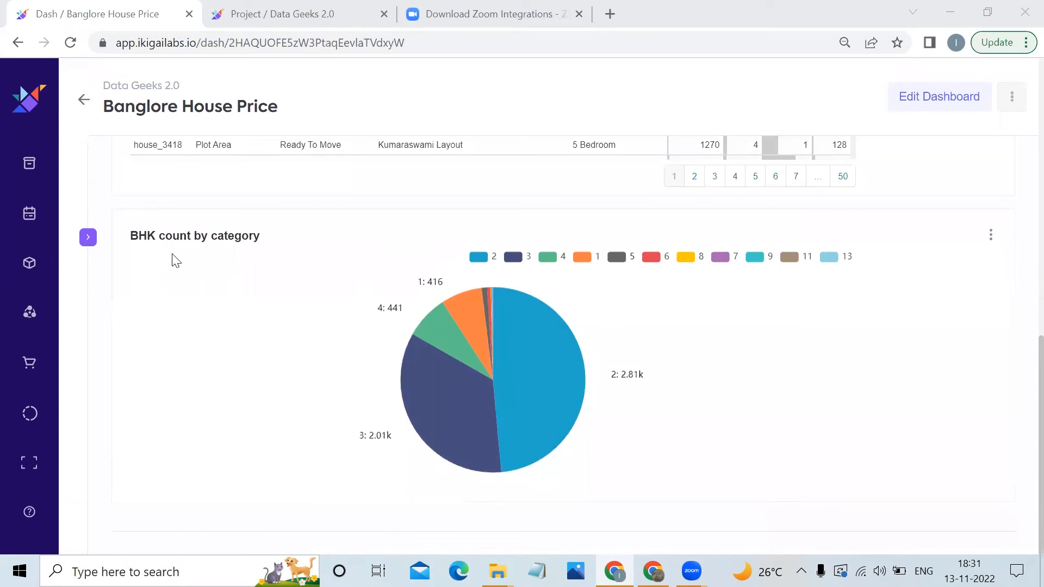
{"action": "scroll", "scroll_direction": "down", "scroll_amount": 3}
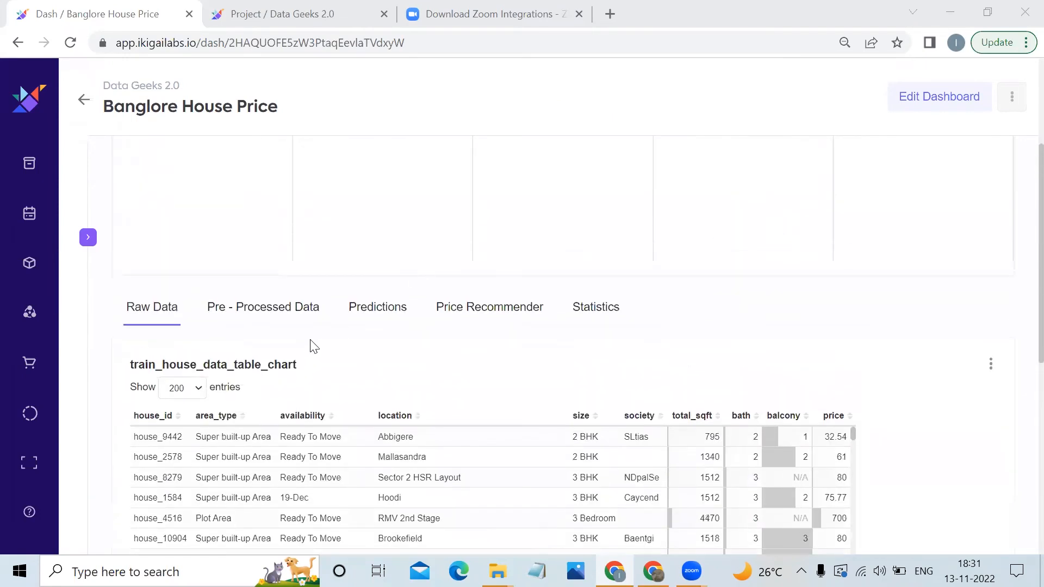
Show the Pre-Processed Data tab's cleaned housing table and the Bengaluru average-price map below it.
{"action": "left_click", "coordinate": [262, 307]}
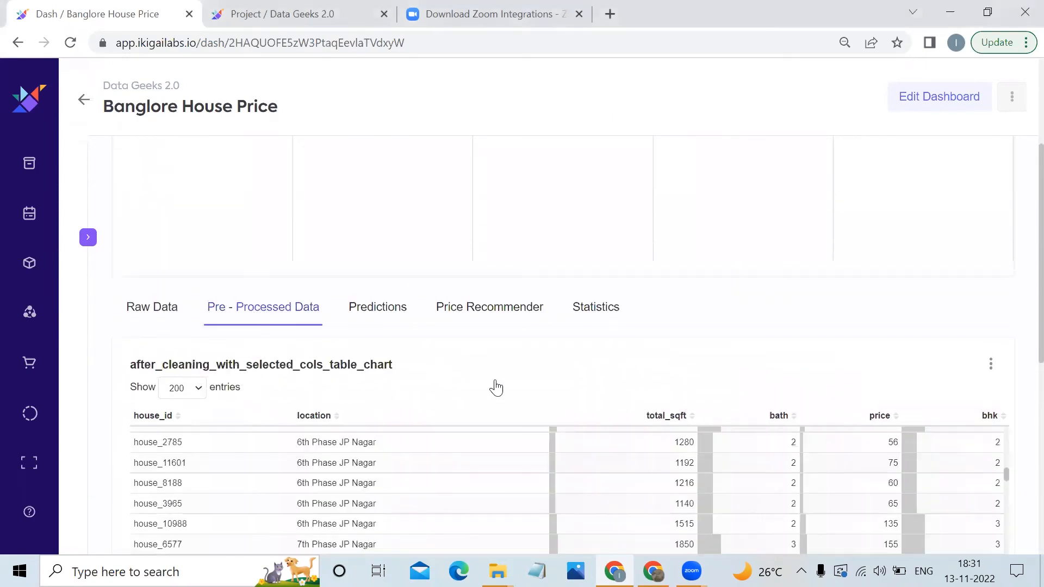
{"action": "scroll", "scroll_direction": "down", "scroll_amount": 3}
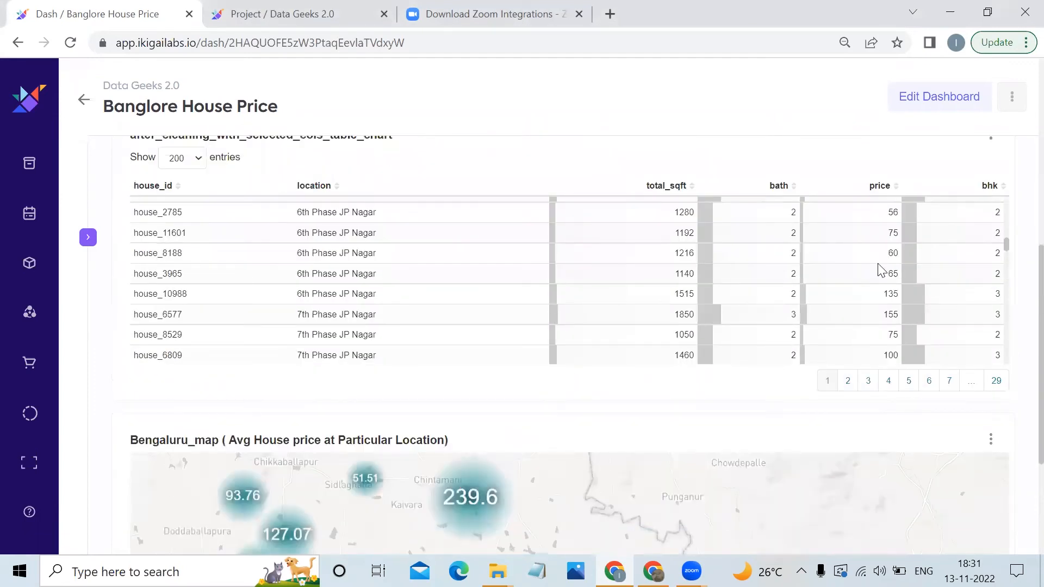
{"action": "scroll", "scroll_direction": "down", "scroll_amount": 3}
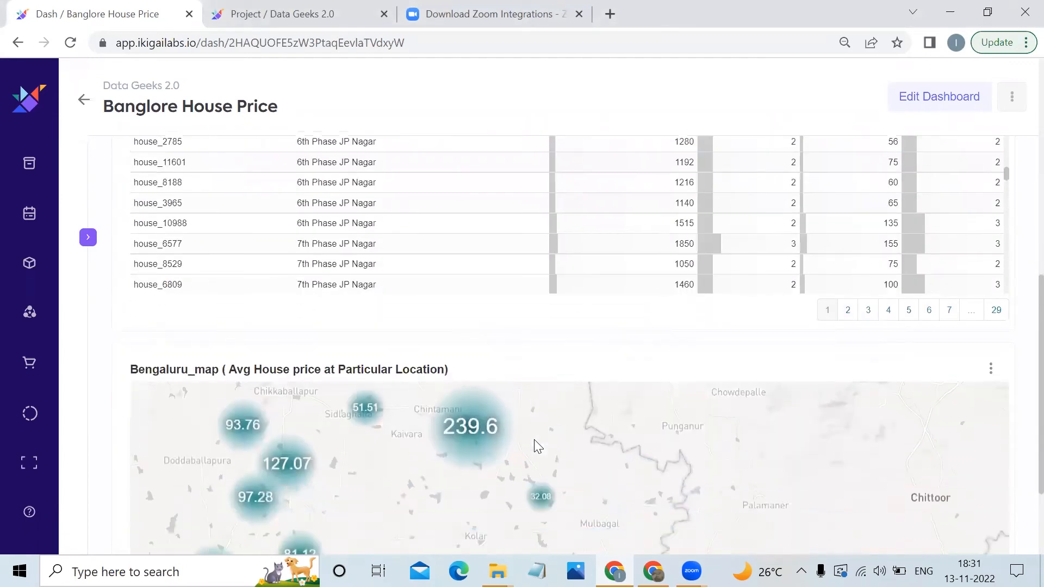
{"action": "scroll", "scroll_direction": "down", "scroll_amount": 3}
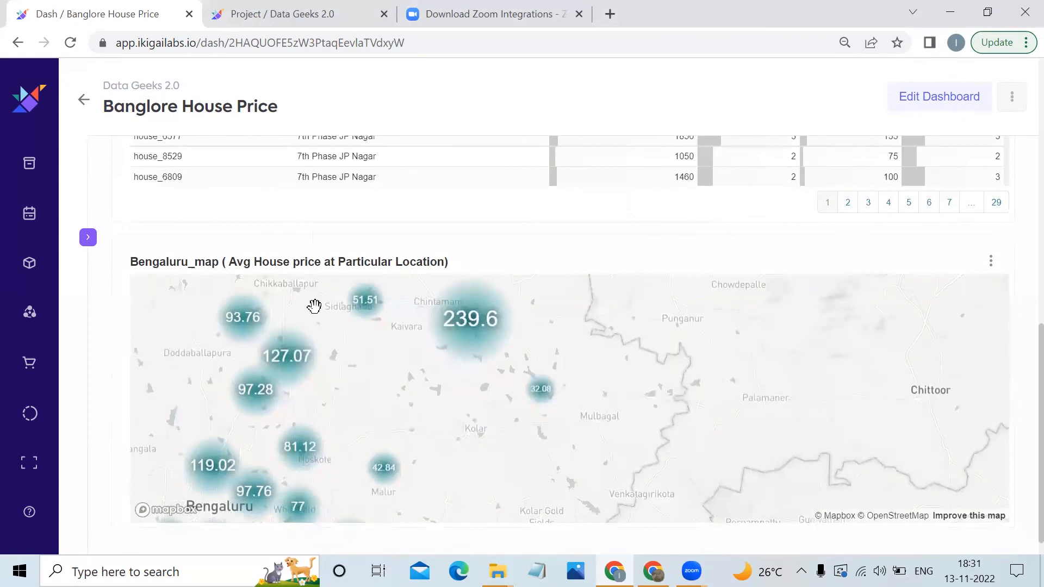
{"action": "mouse_move", "coordinate": [238, 278]}
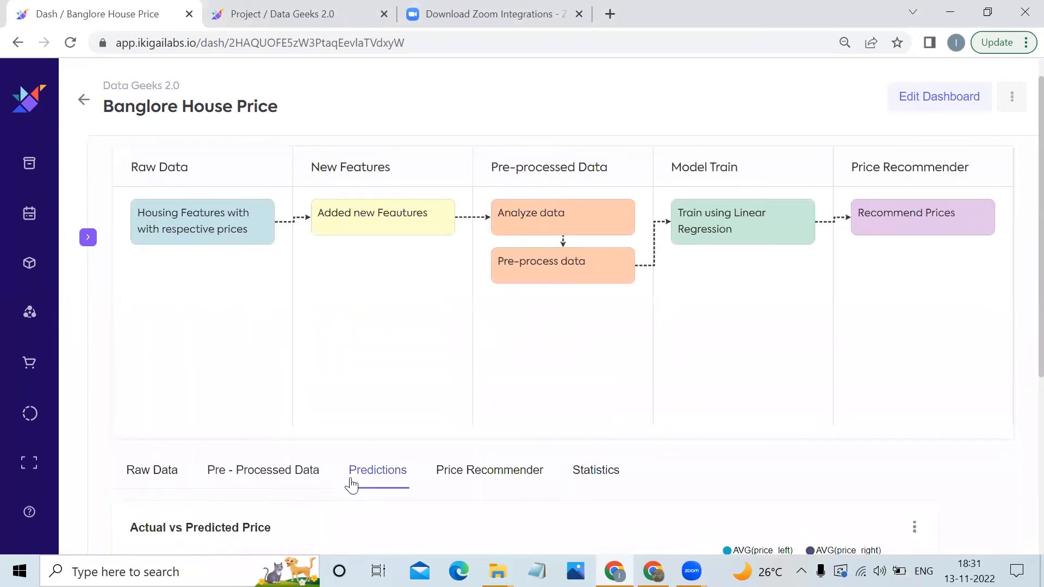
Scroll the Predictions tab to the Actual vs Predicted Price chart by number of rooms.
{"action": "scroll", "scroll_direction": "down", "scroll_amount": 3}
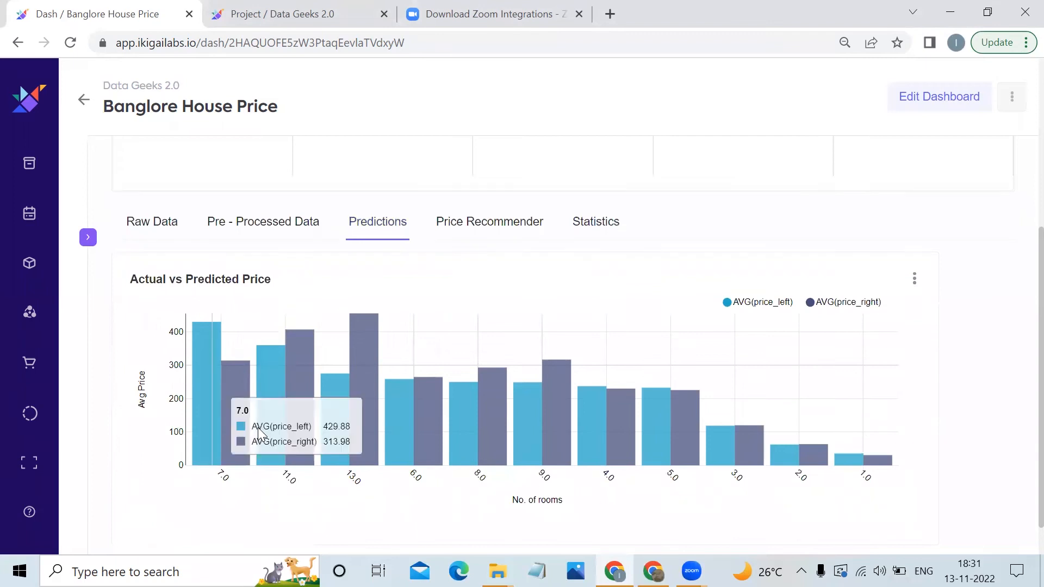
{"action": "mouse_move", "coordinate": [262, 304]}
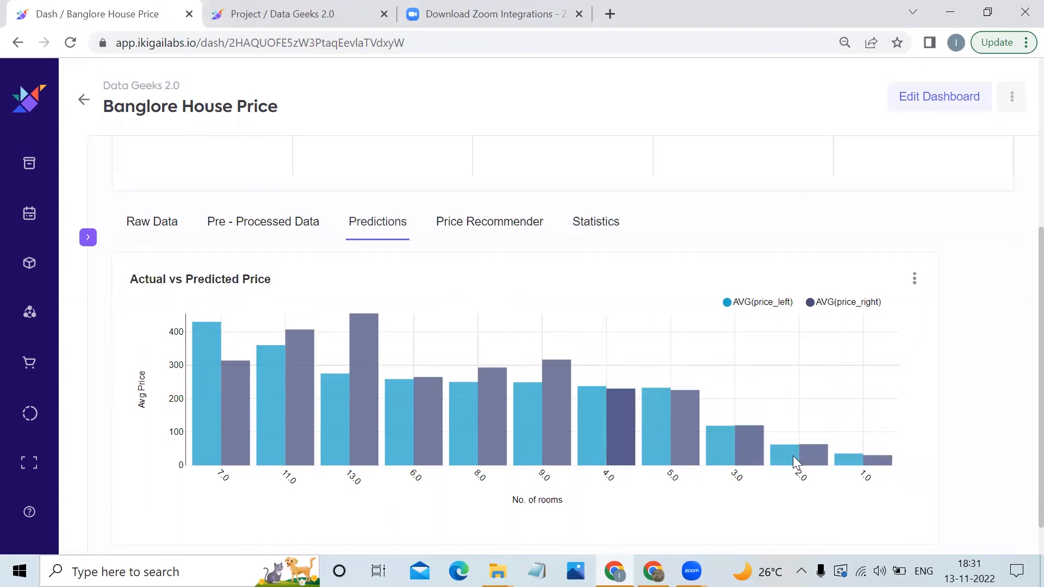
{"action": "mouse_move", "coordinate": [489, 226]}
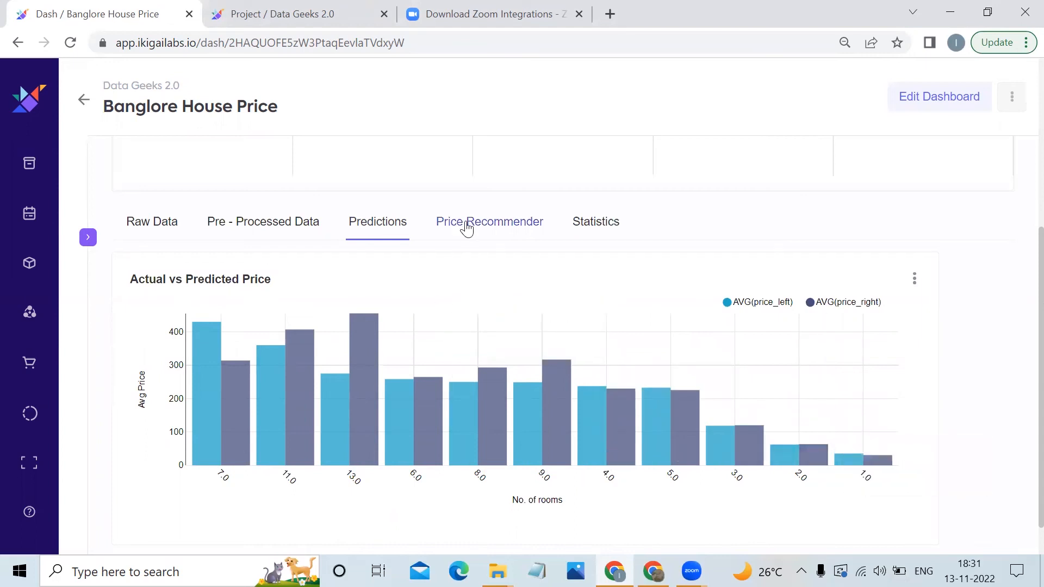
Show the Price Recommender tab's location price chart, unique locations, unpriced-house table and flow button.
{"action": "left_click", "coordinate": [489, 220]}
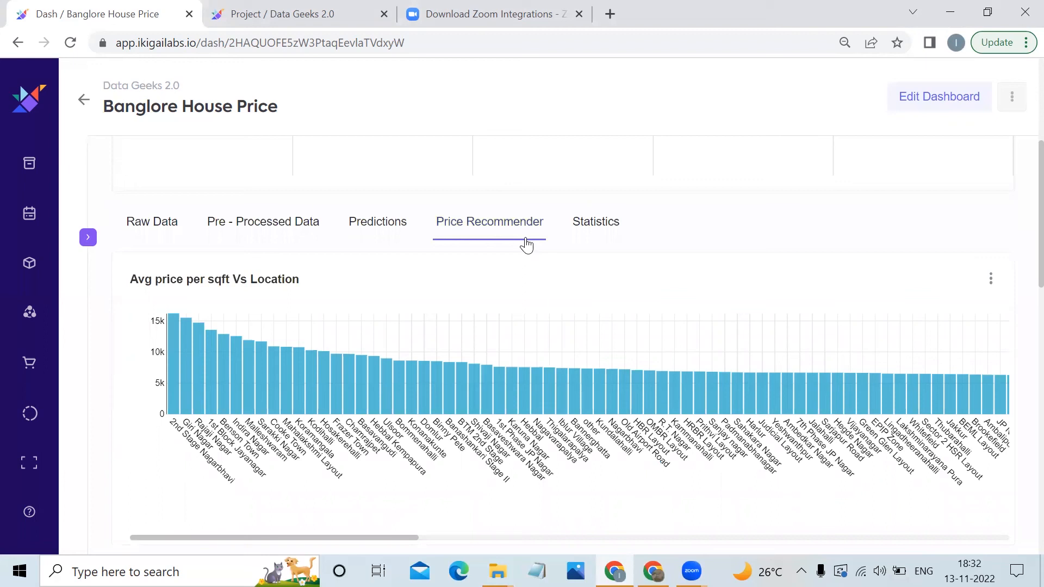
{"action": "mouse_move", "coordinate": [214, 279]}
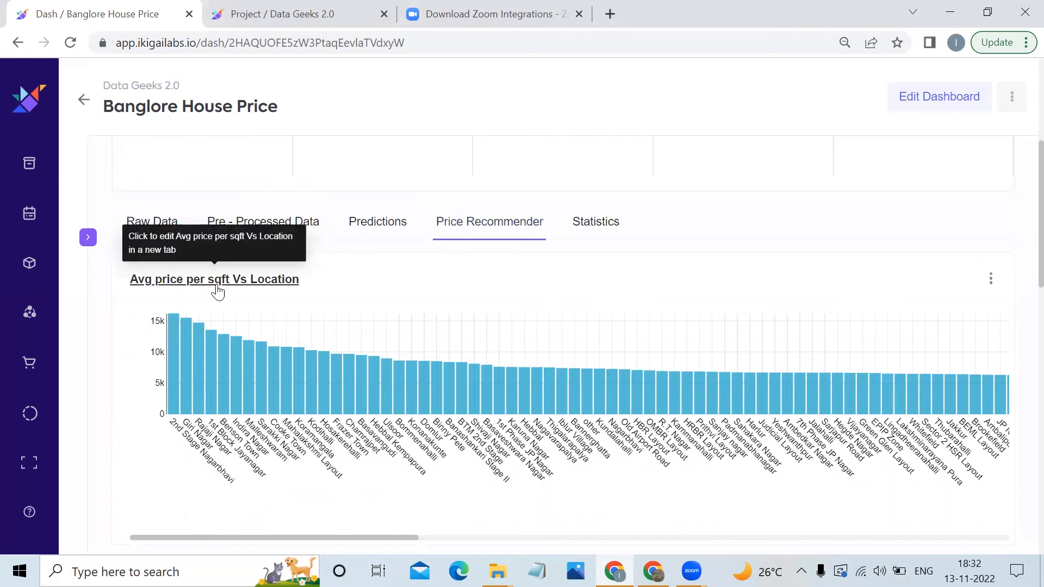
{"action": "mouse_move", "coordinate": [695, 448]}
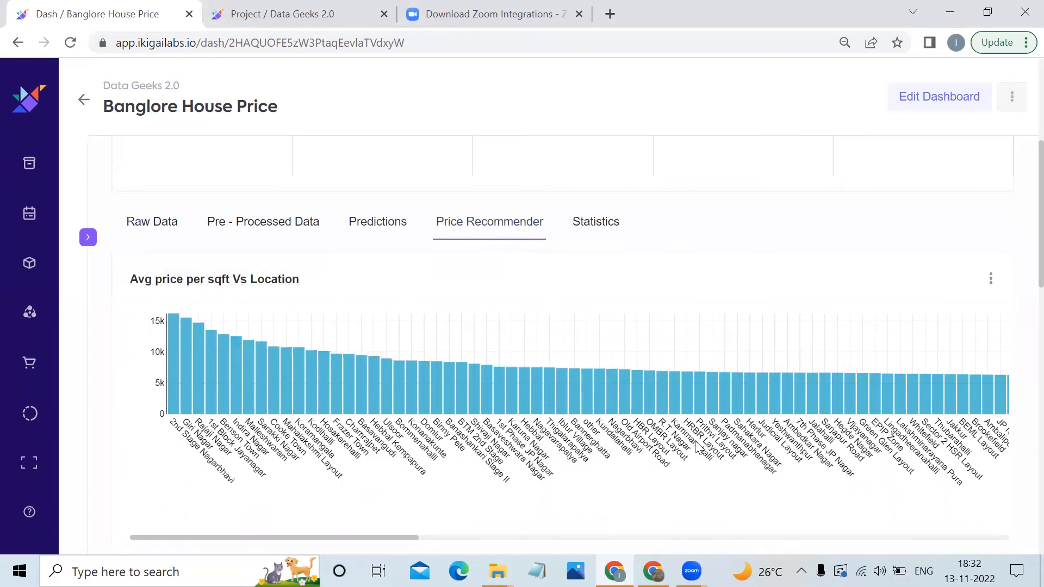
{"action": "scroll", "scroll_direction": "down", "scroll_amount": 3}
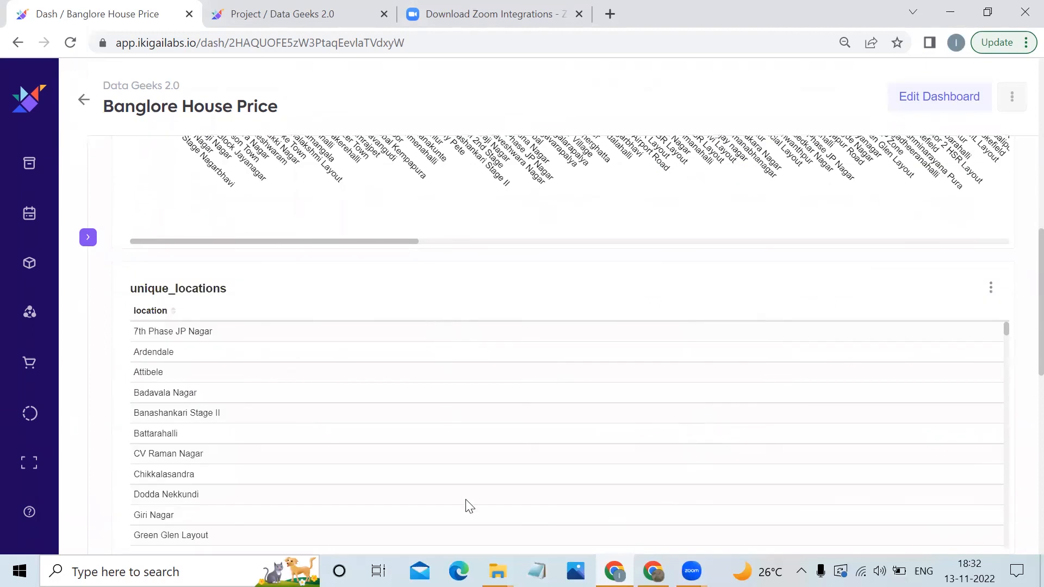
{"action": "scroll", "scroll_direction": "down", "scroll_amount": 3}
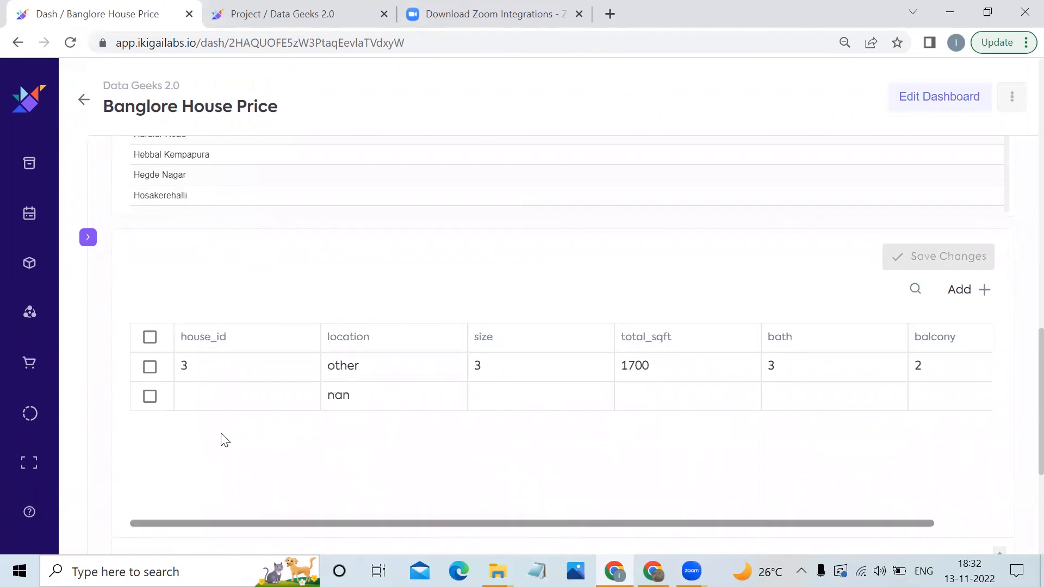
{"action": "scroll", "scroll_direction": "down", "scroll_amount": 3}
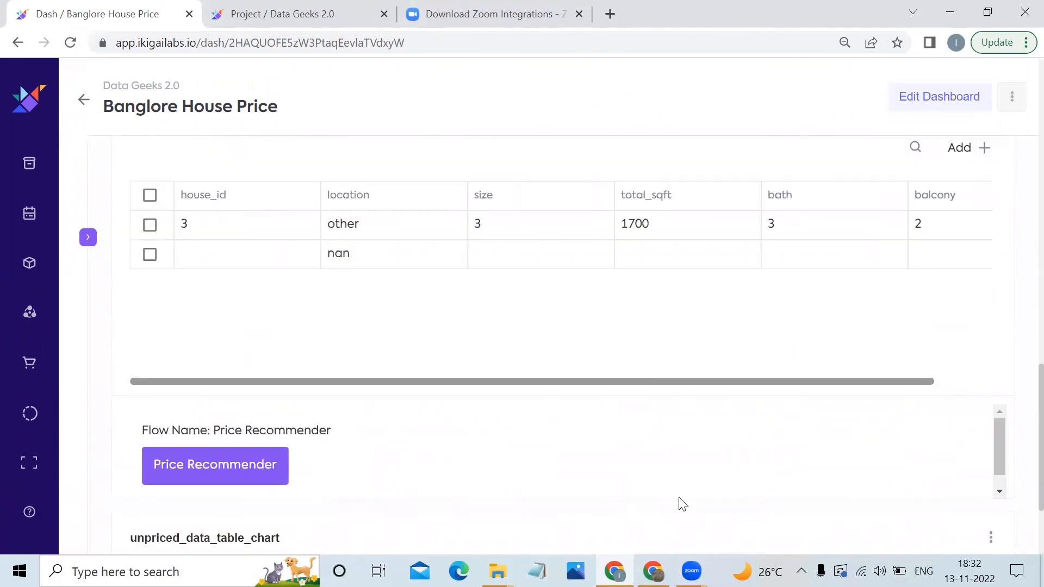
{"action": "scroll", "scroll_direction": "down", "scroll_amount": 3}
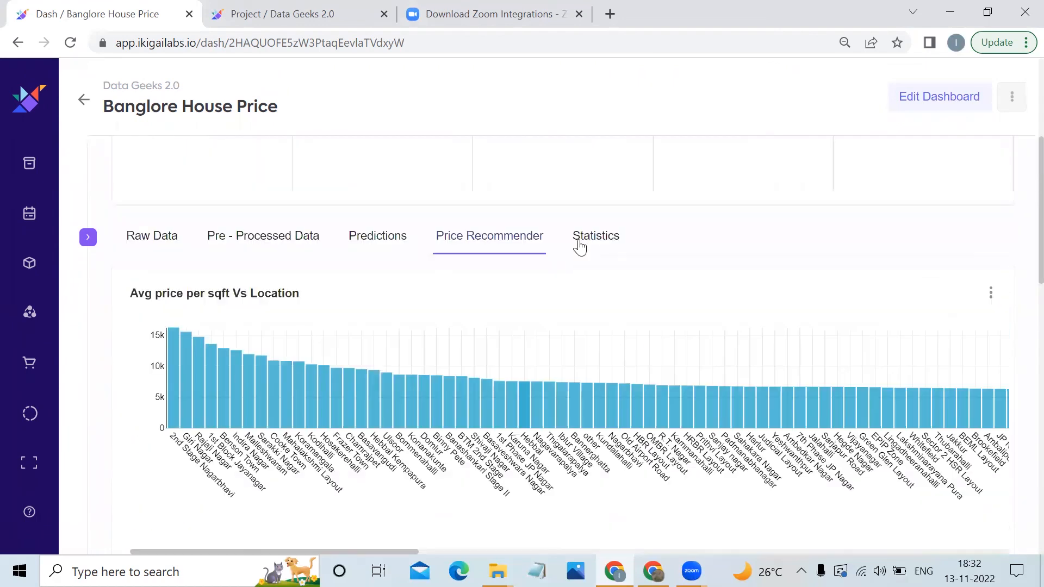
Show the Statistics tab's location list and Price Analysis summary of max, mean and quartiles.
{"action": "left_click", "coordinate": [594, 235]}
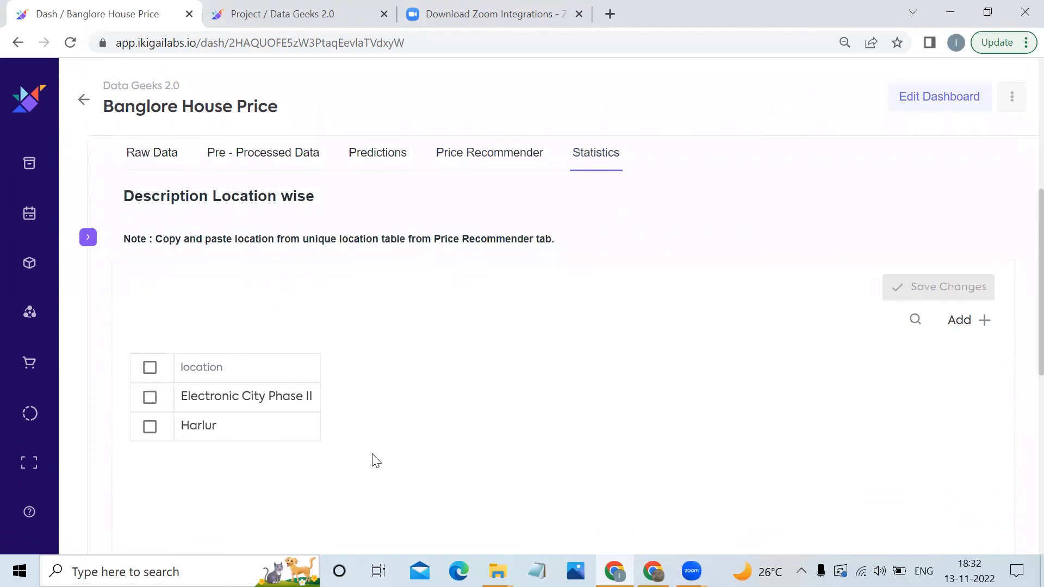
{"action": "scroll", "scroll_direction": "down", "scroll_amount": 3}
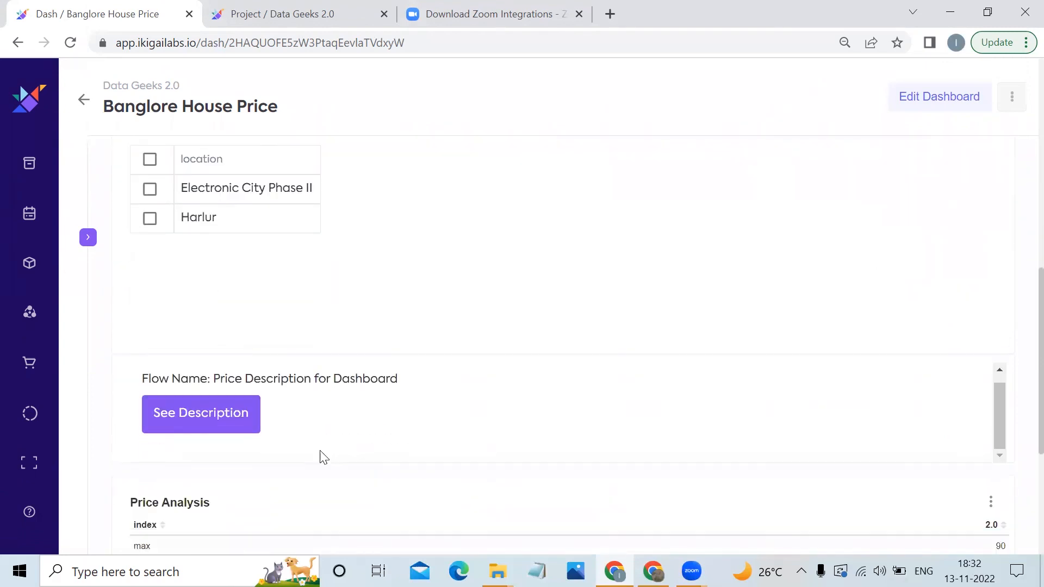
{"action": "scroll", "scroll_direction": "down", "scroll_amount": 3}
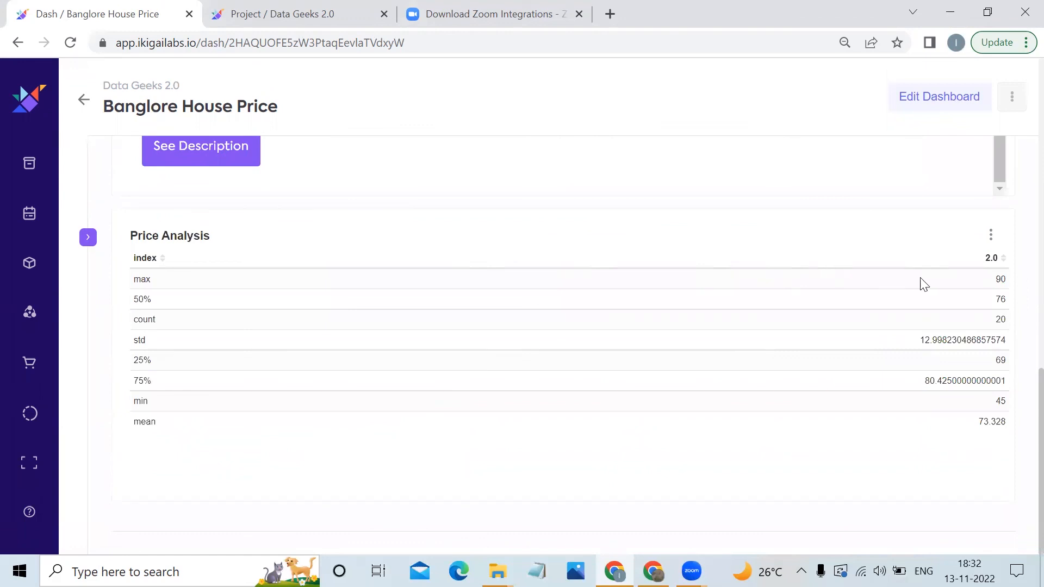
{"action": "mouse_move", "coordinate": [508, 359]}
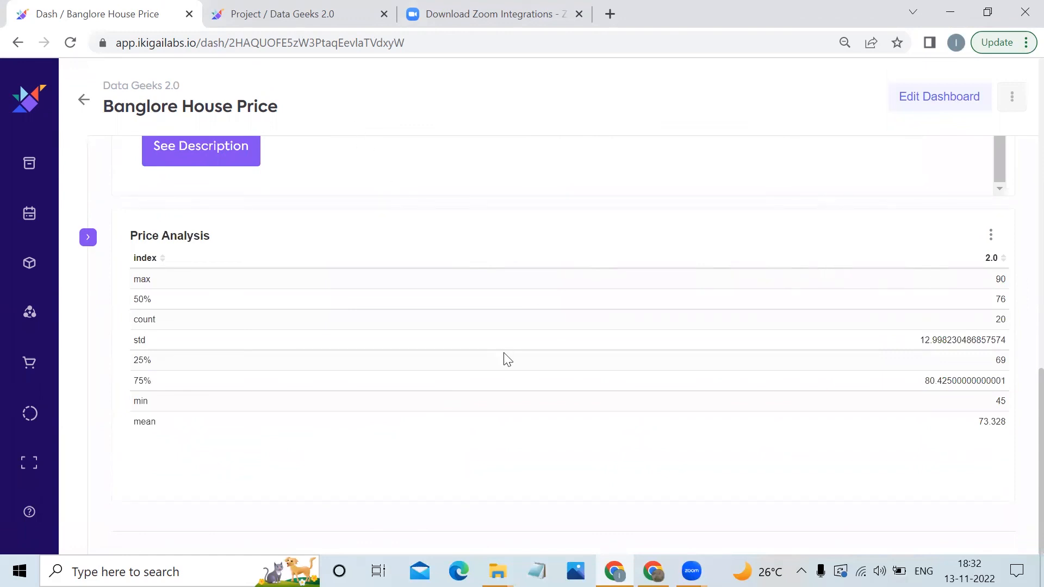